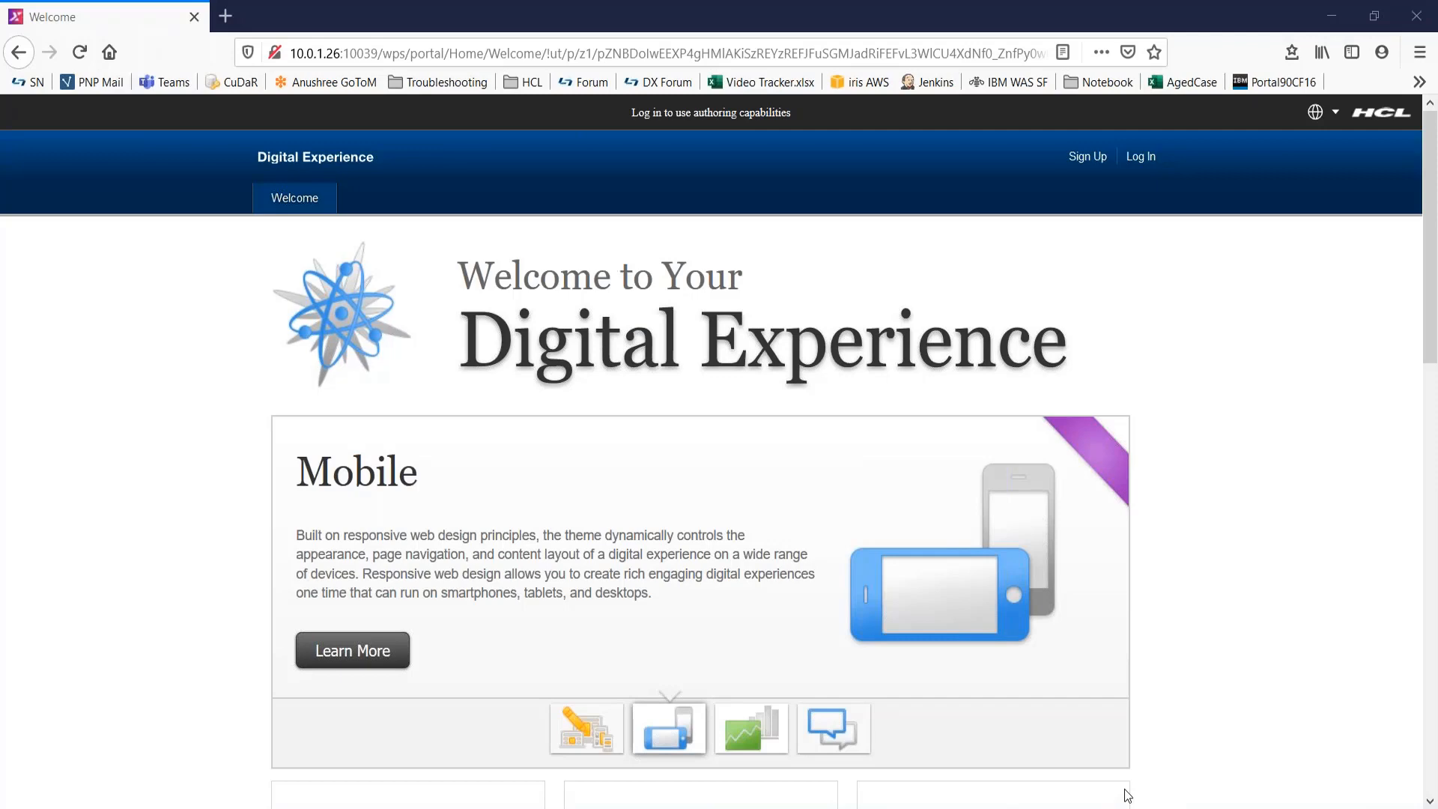
Log in to the portal as administrator from the welcome page's Log In link.
left_click(1140, 156)
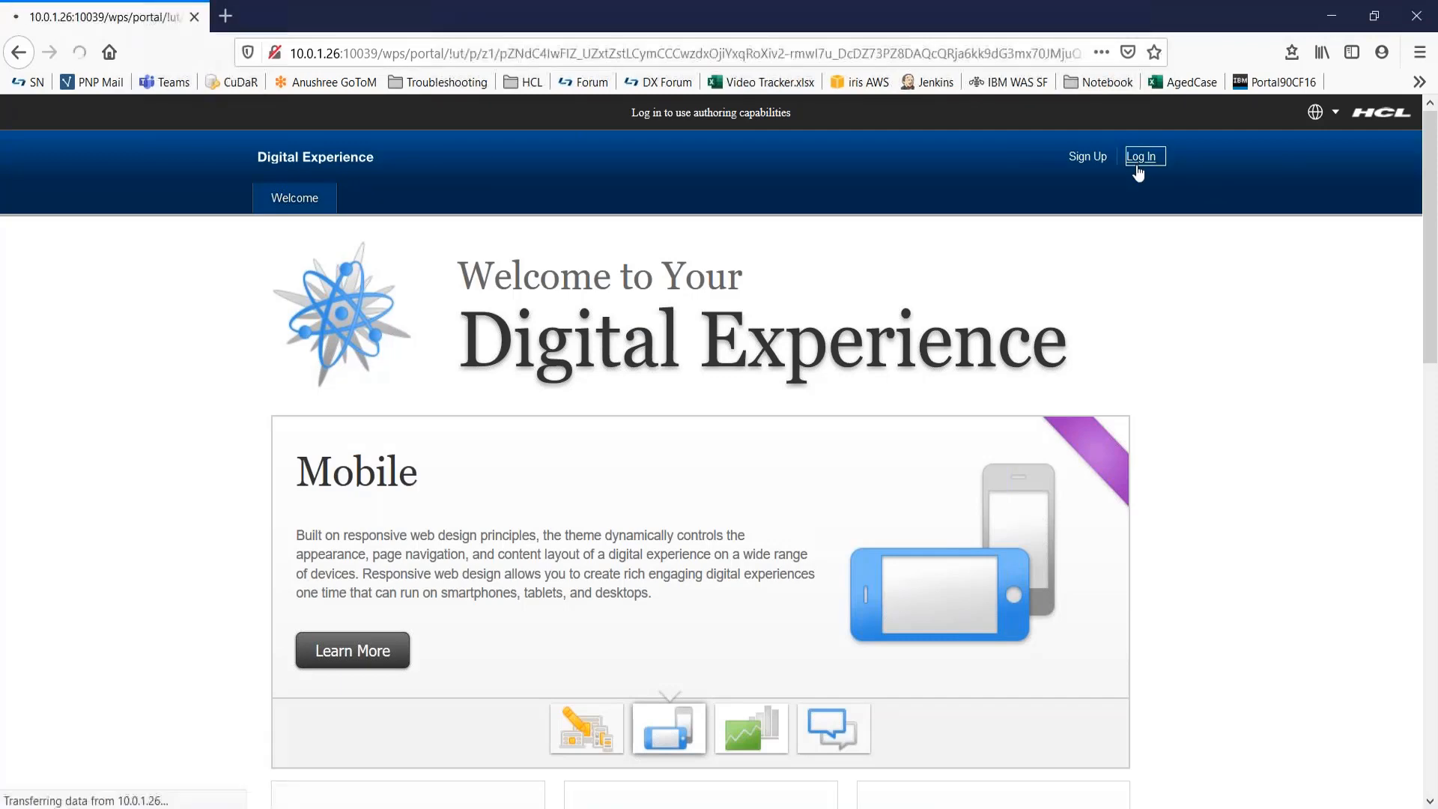
left_click(1141, 156)
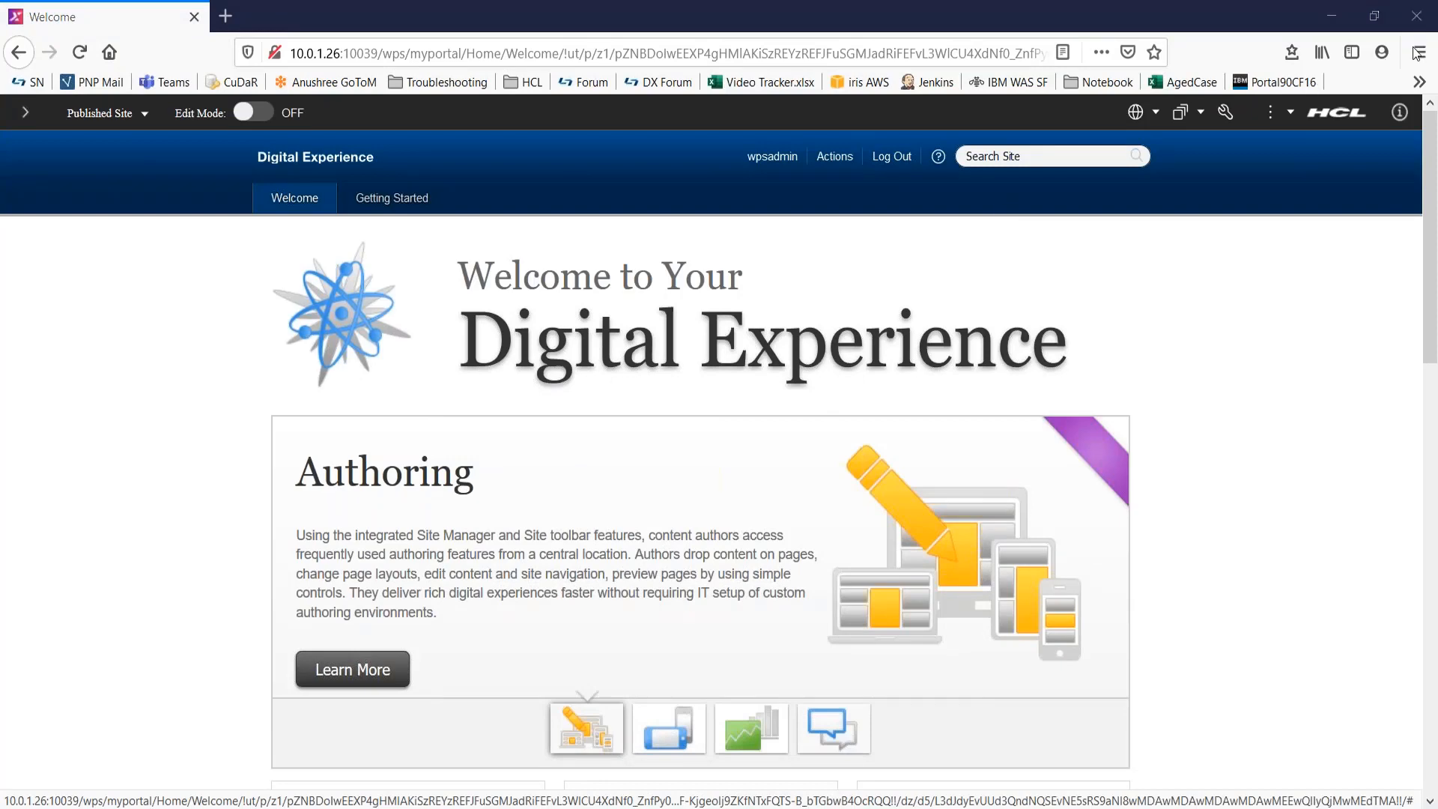
mouse_move(1225, 111)
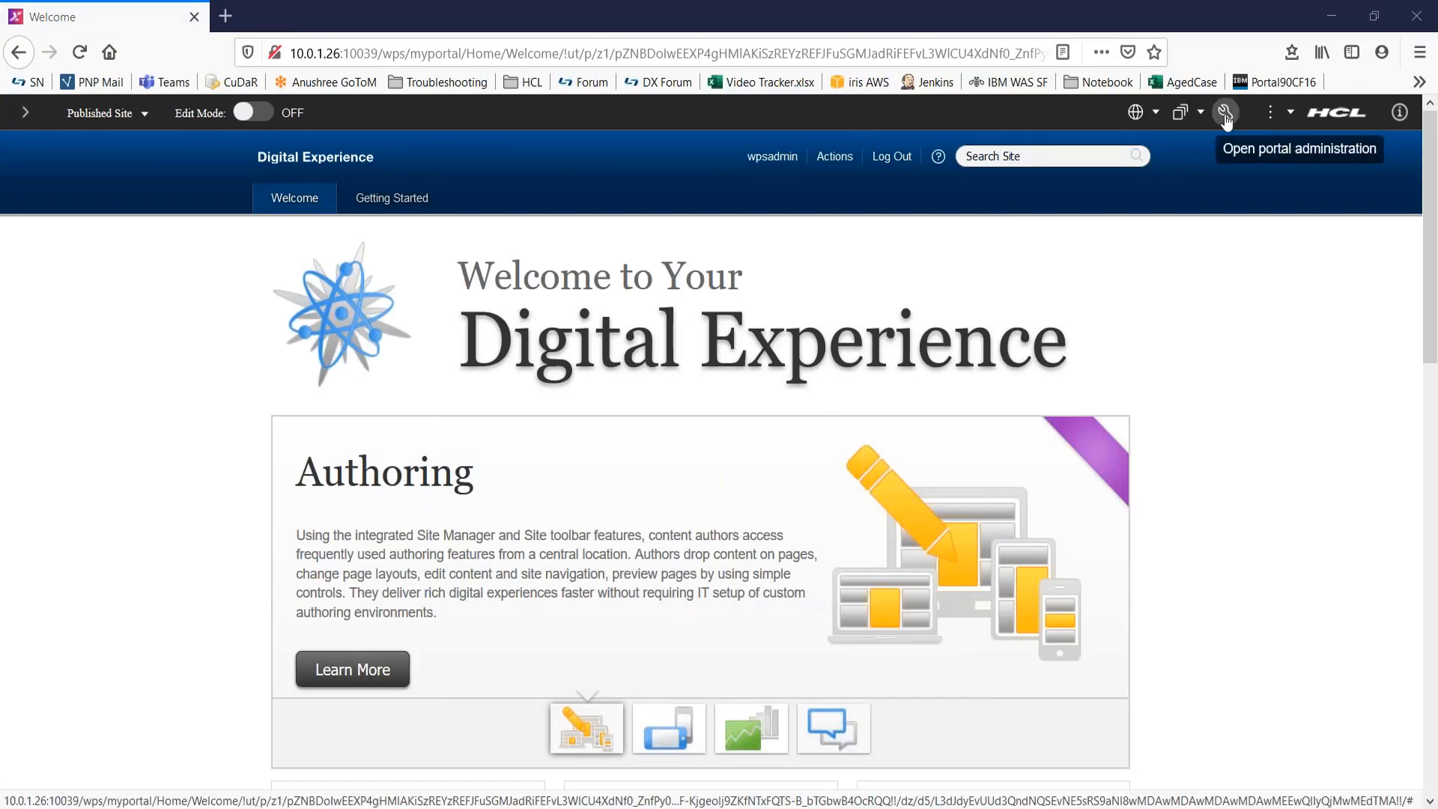
Go to Portal Content > Web Content Libraries in portal administration.
left_click(1224, 112)
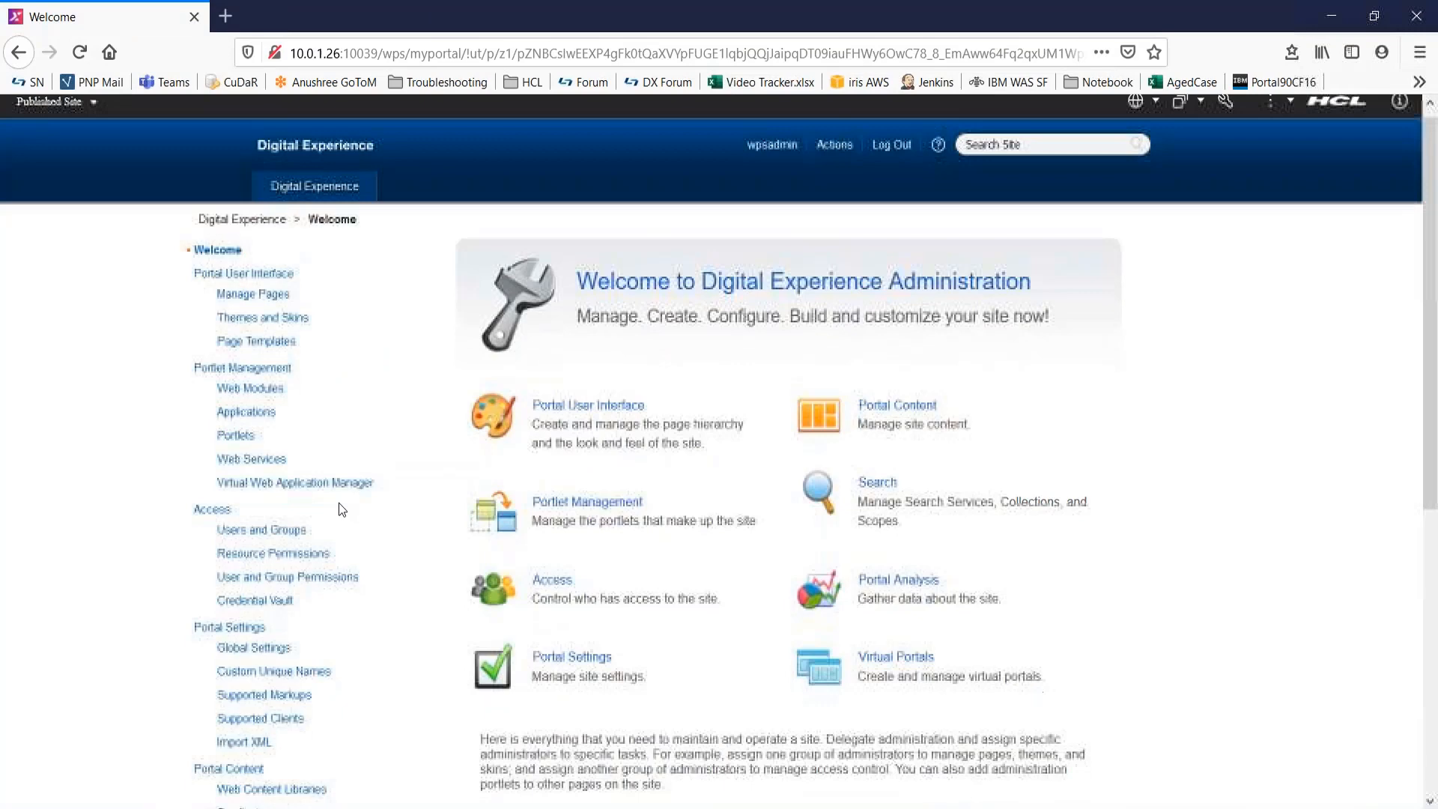
scroll("down", 3)
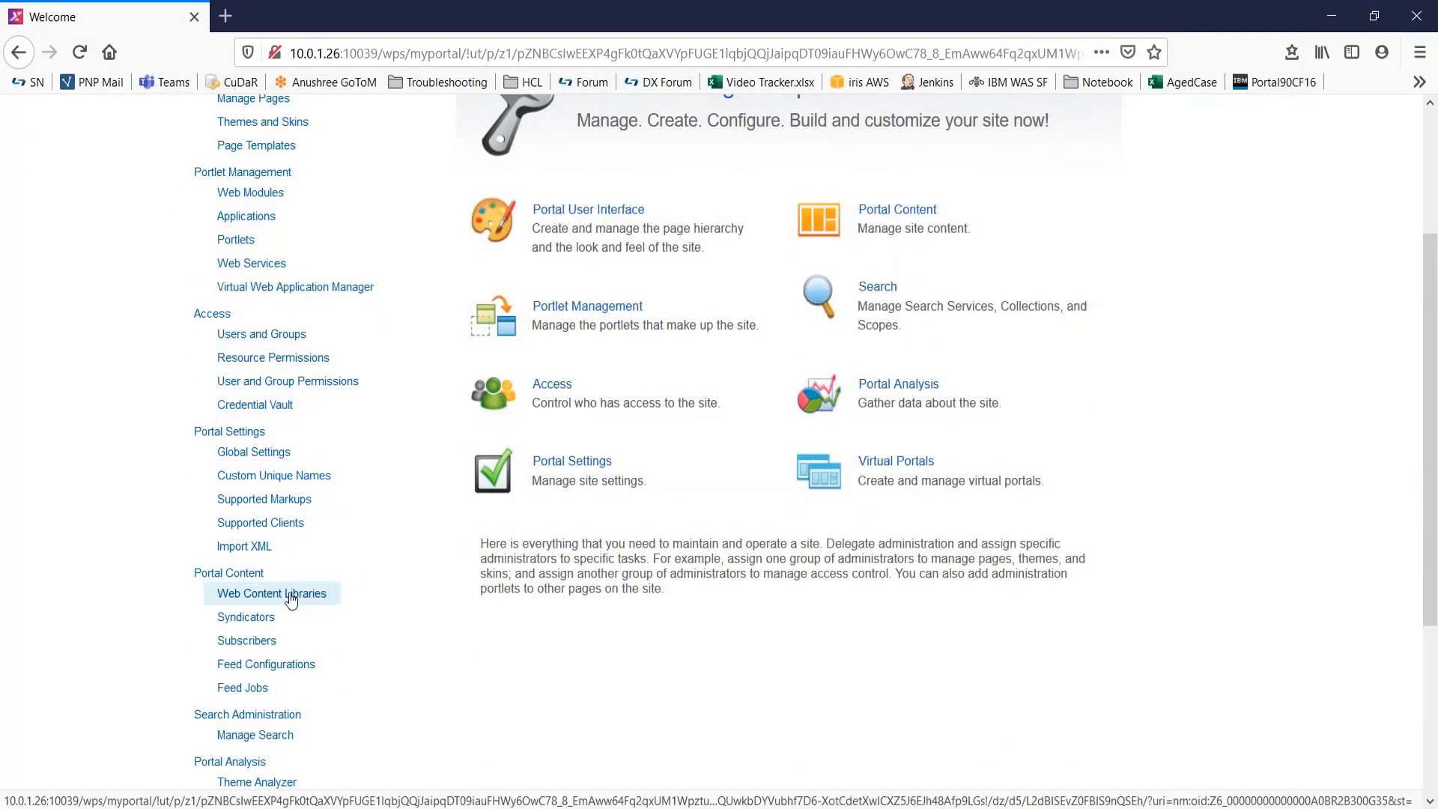
left_click(270, 593)
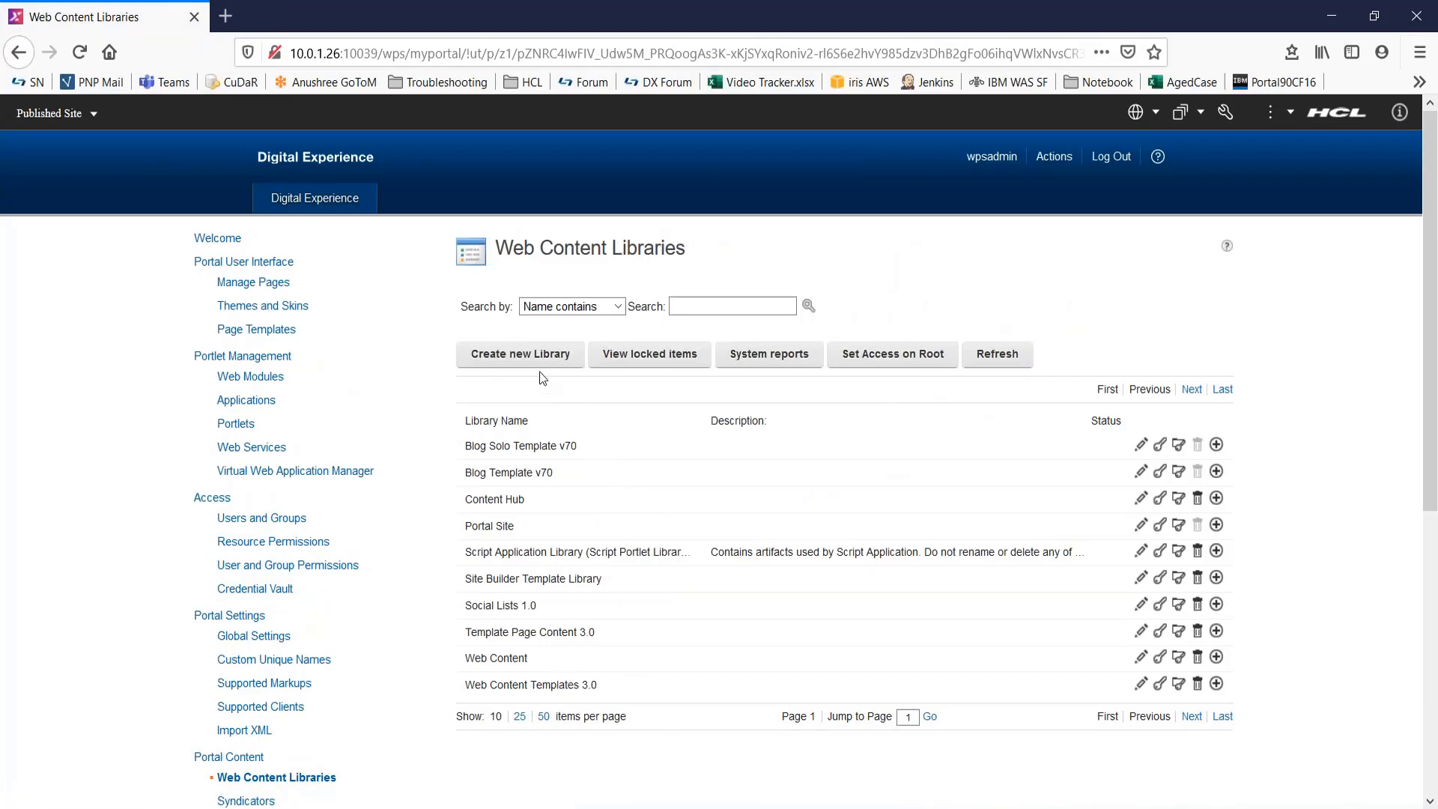
mouse_move(536, 369)
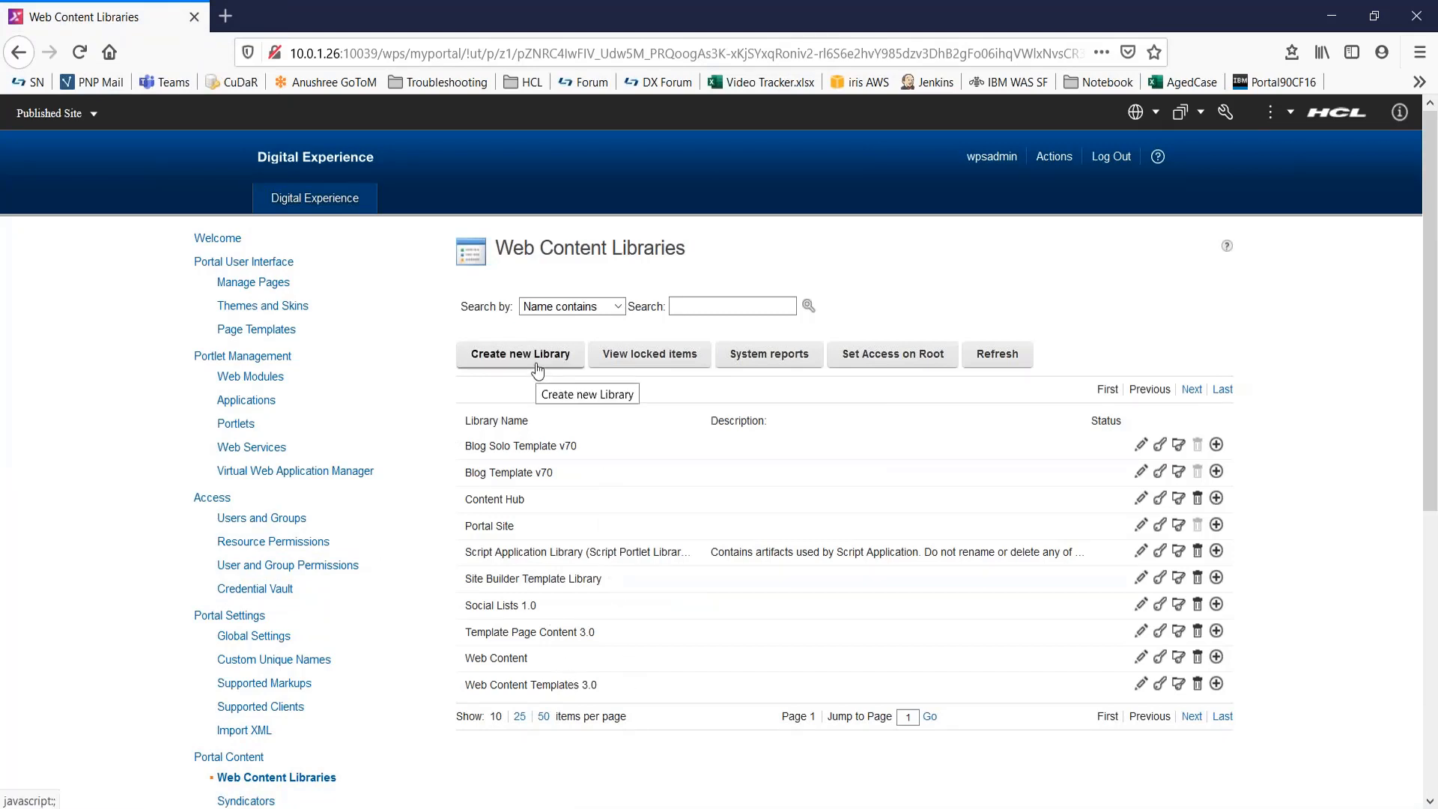
Fill a new library form with name DXLib and description 'A test WCM Library', showing localizations.
left_click(519, 354)
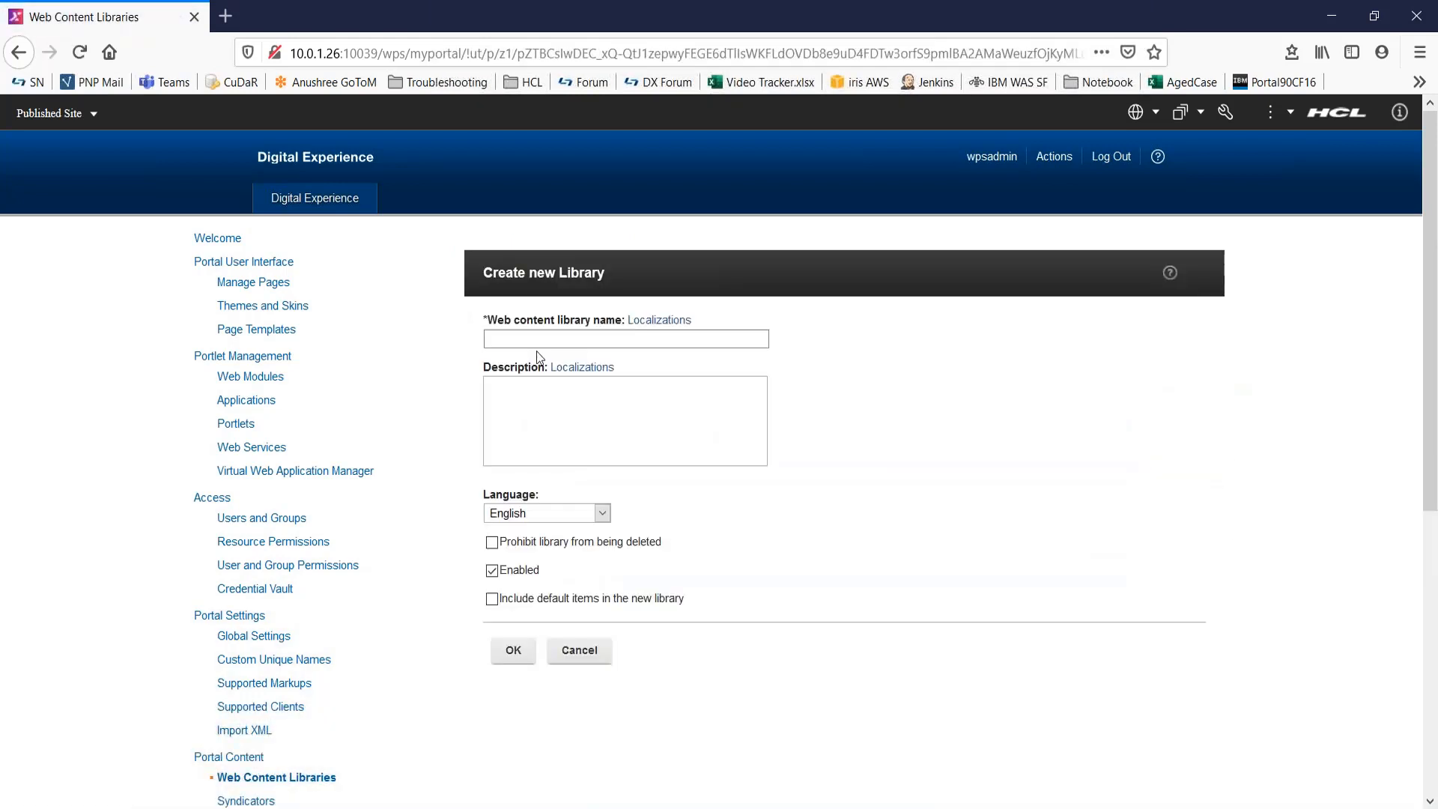
type("D")
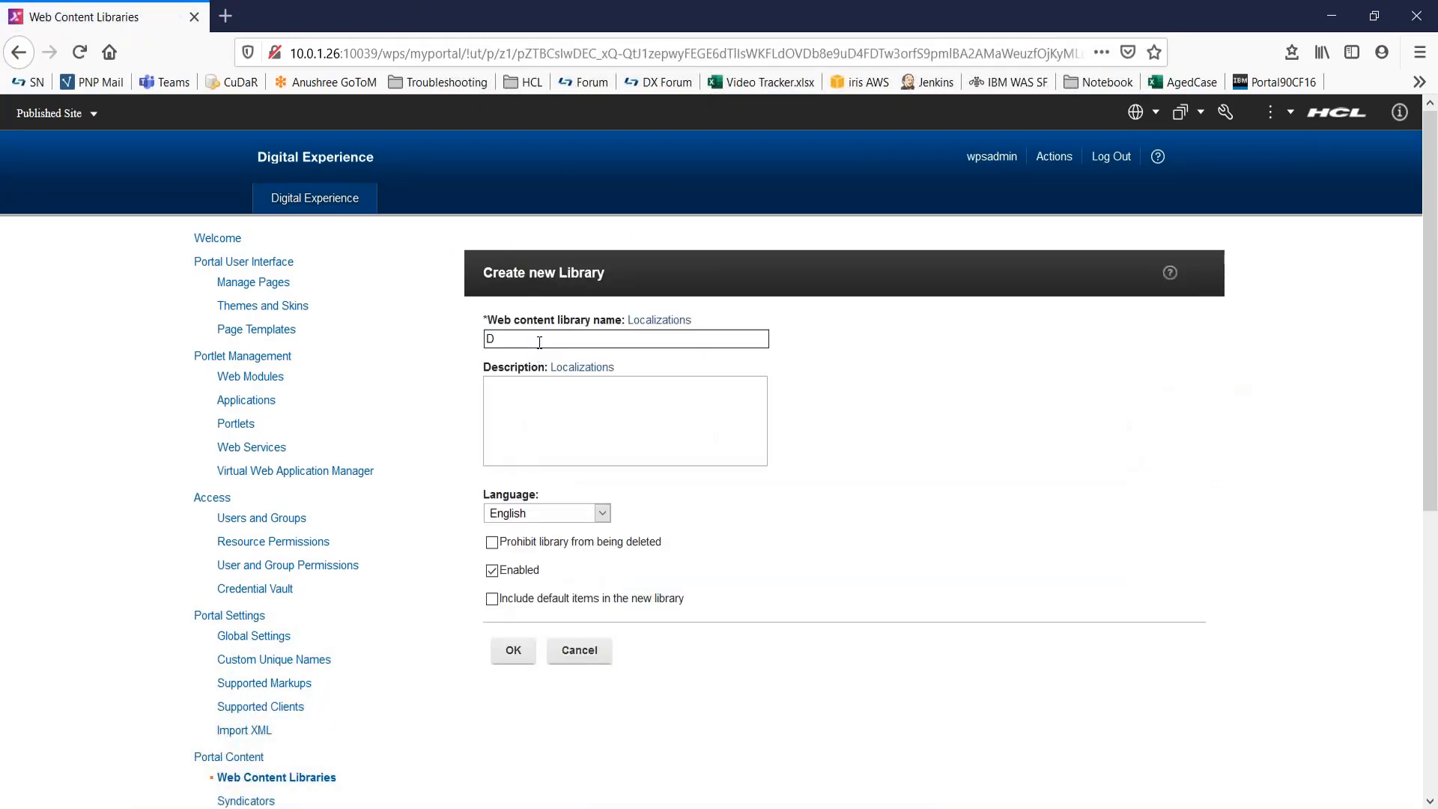
type("XLib")
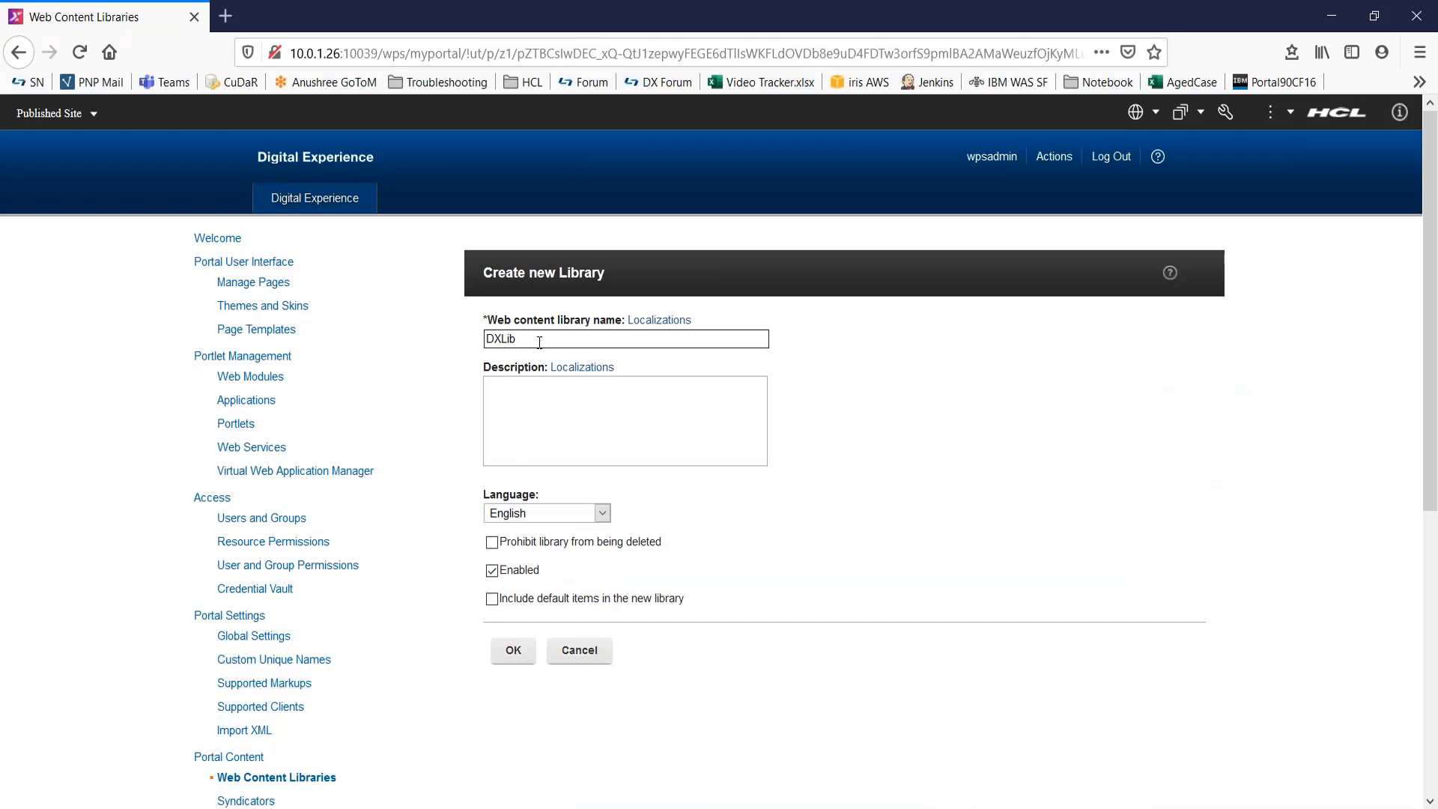
type("A test WCM")
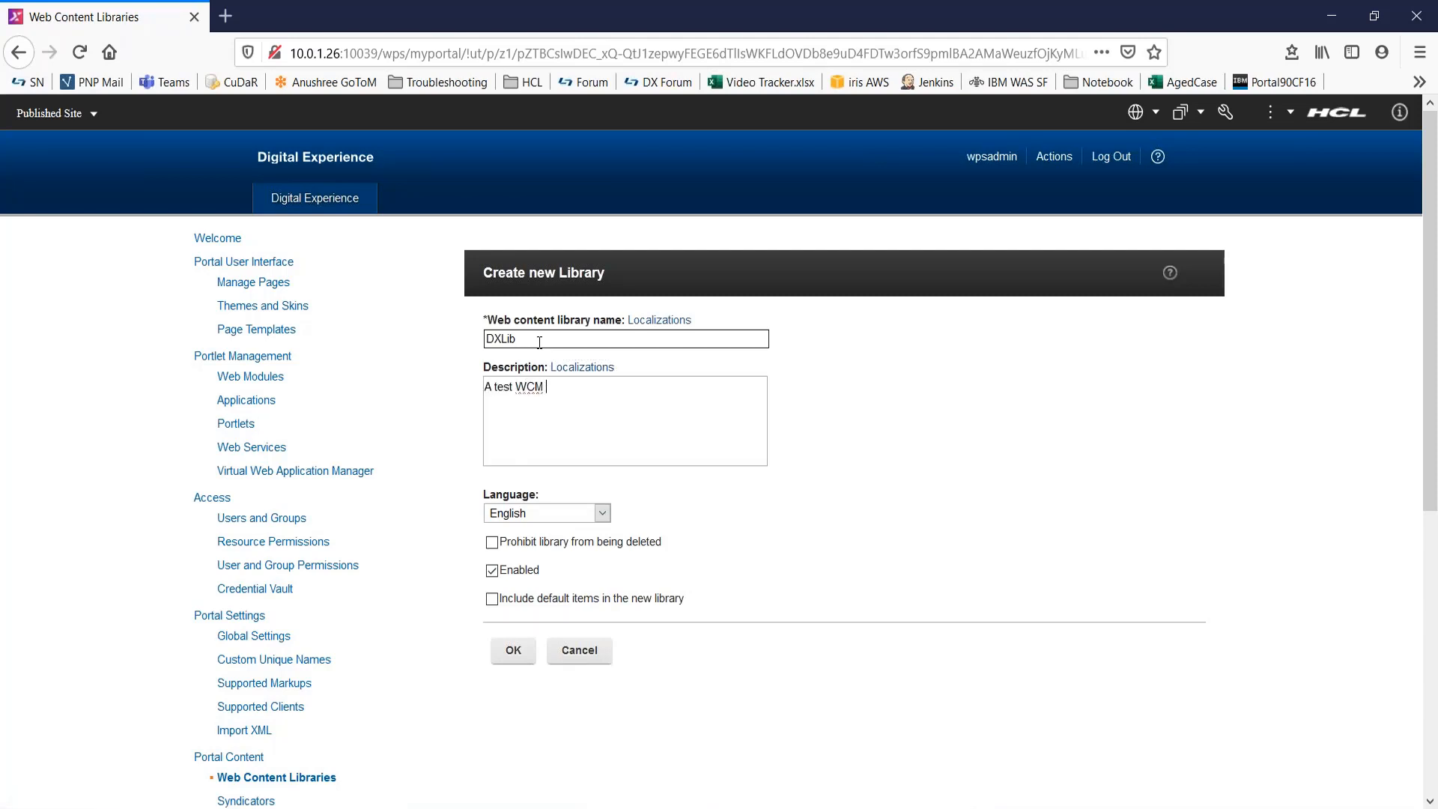
type("Library")
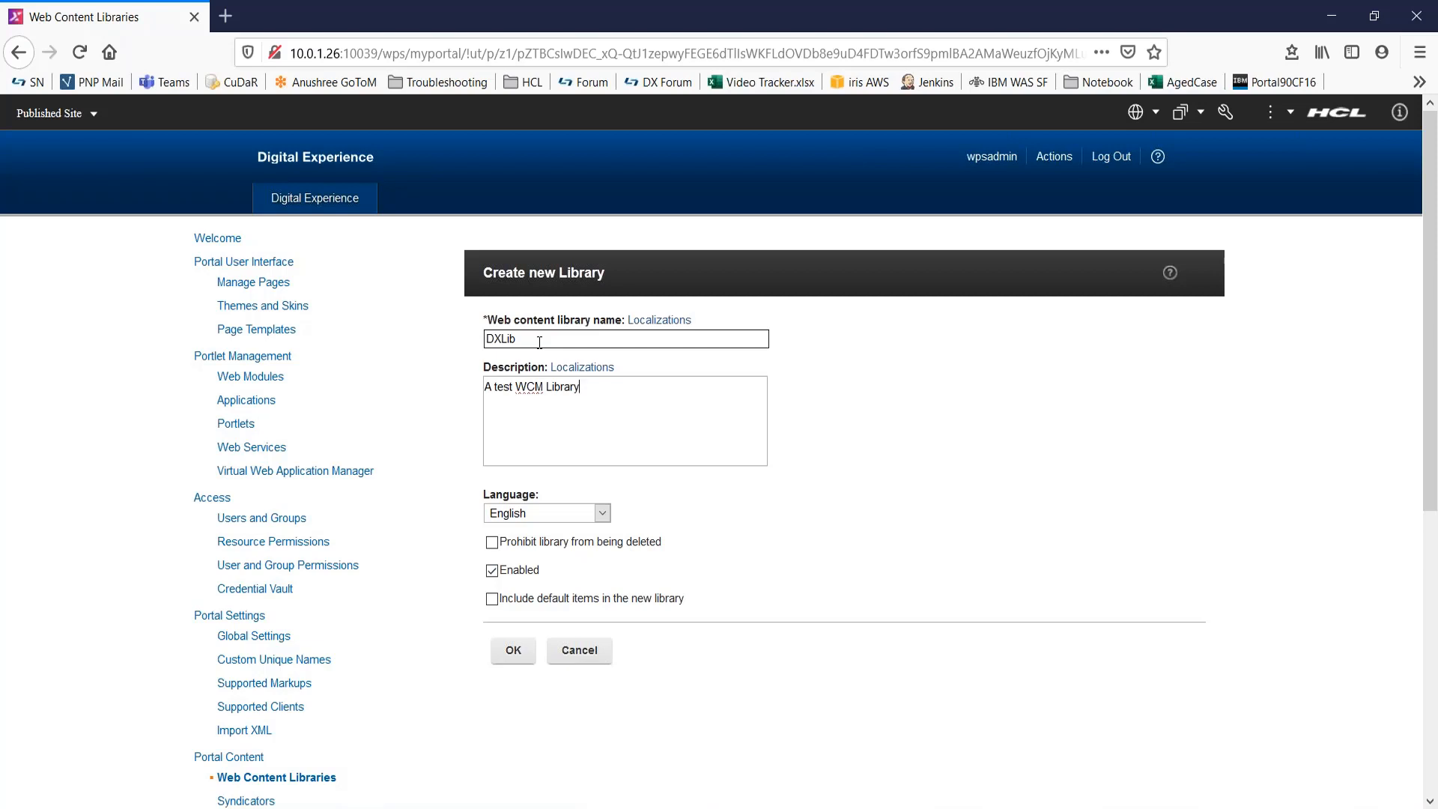
left_click(581, 367)
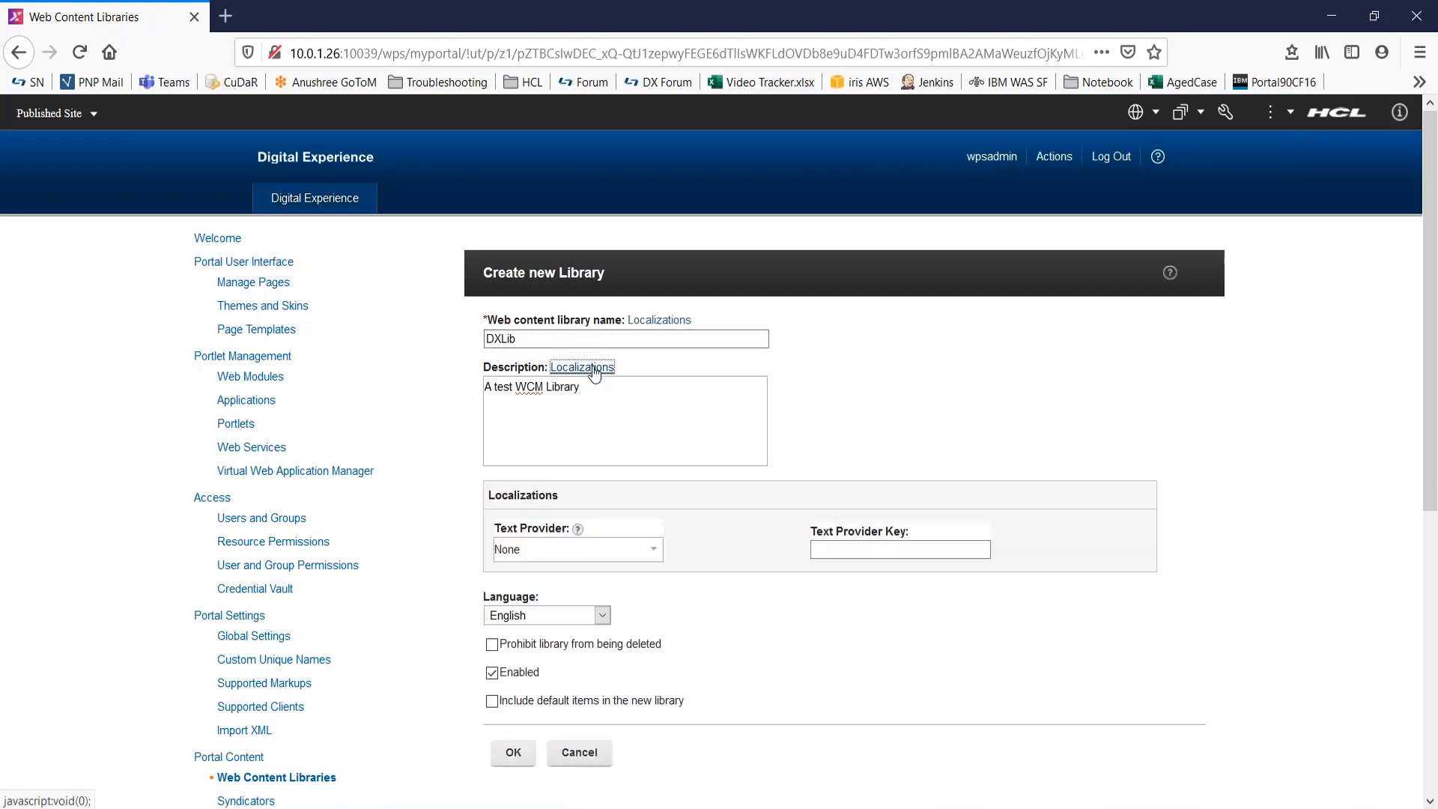
mouse_move(581, 366)
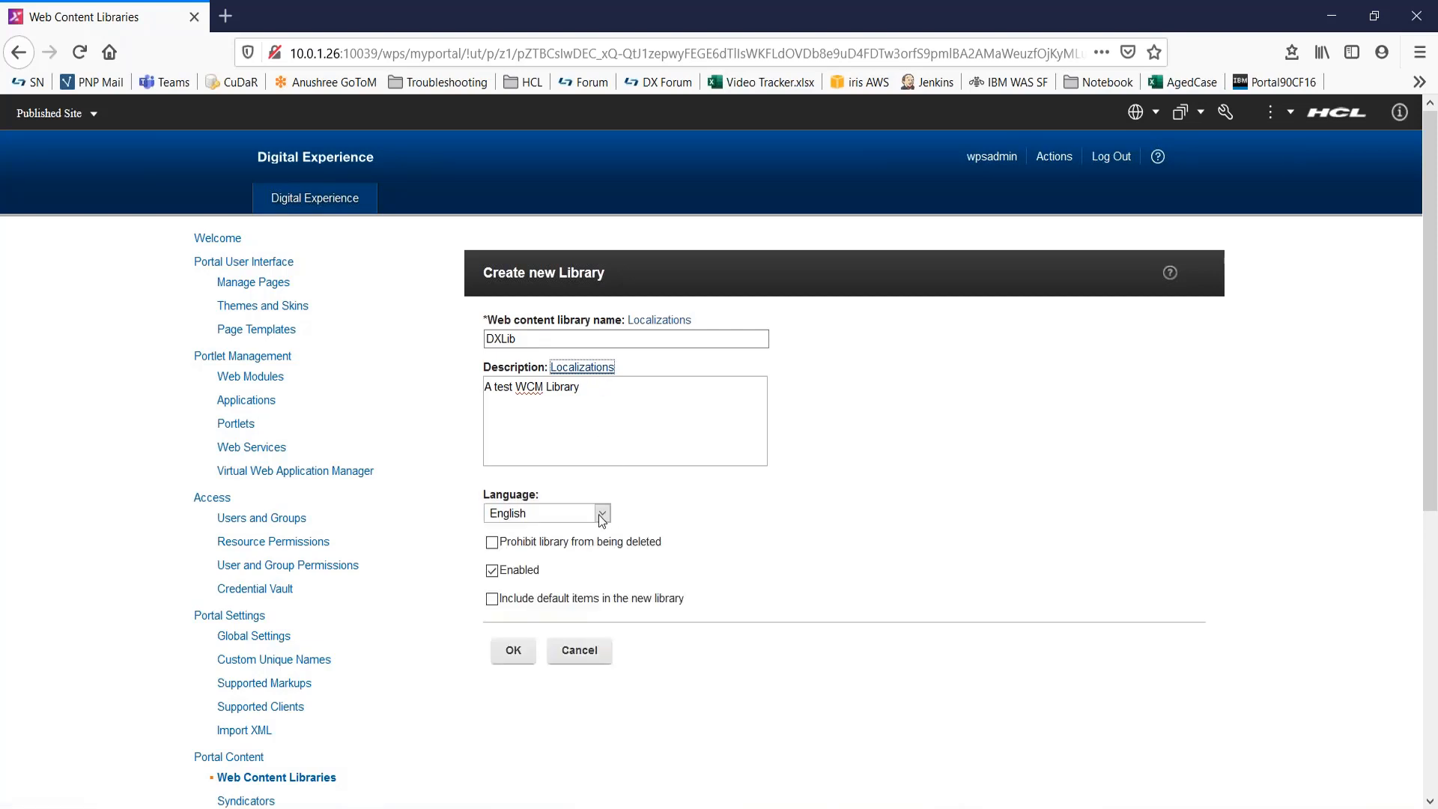
left_click(601, 512)
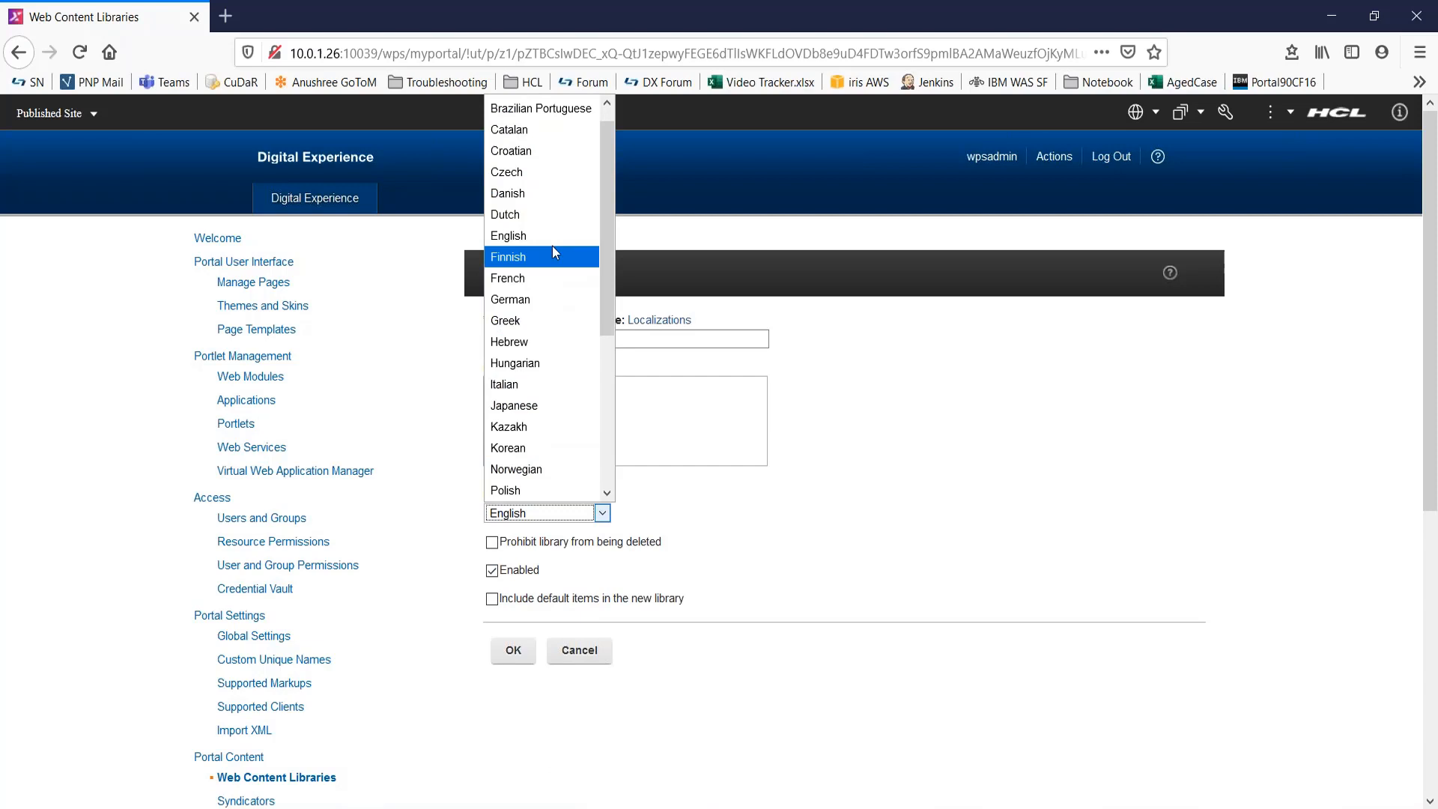
left_click(507, 236)
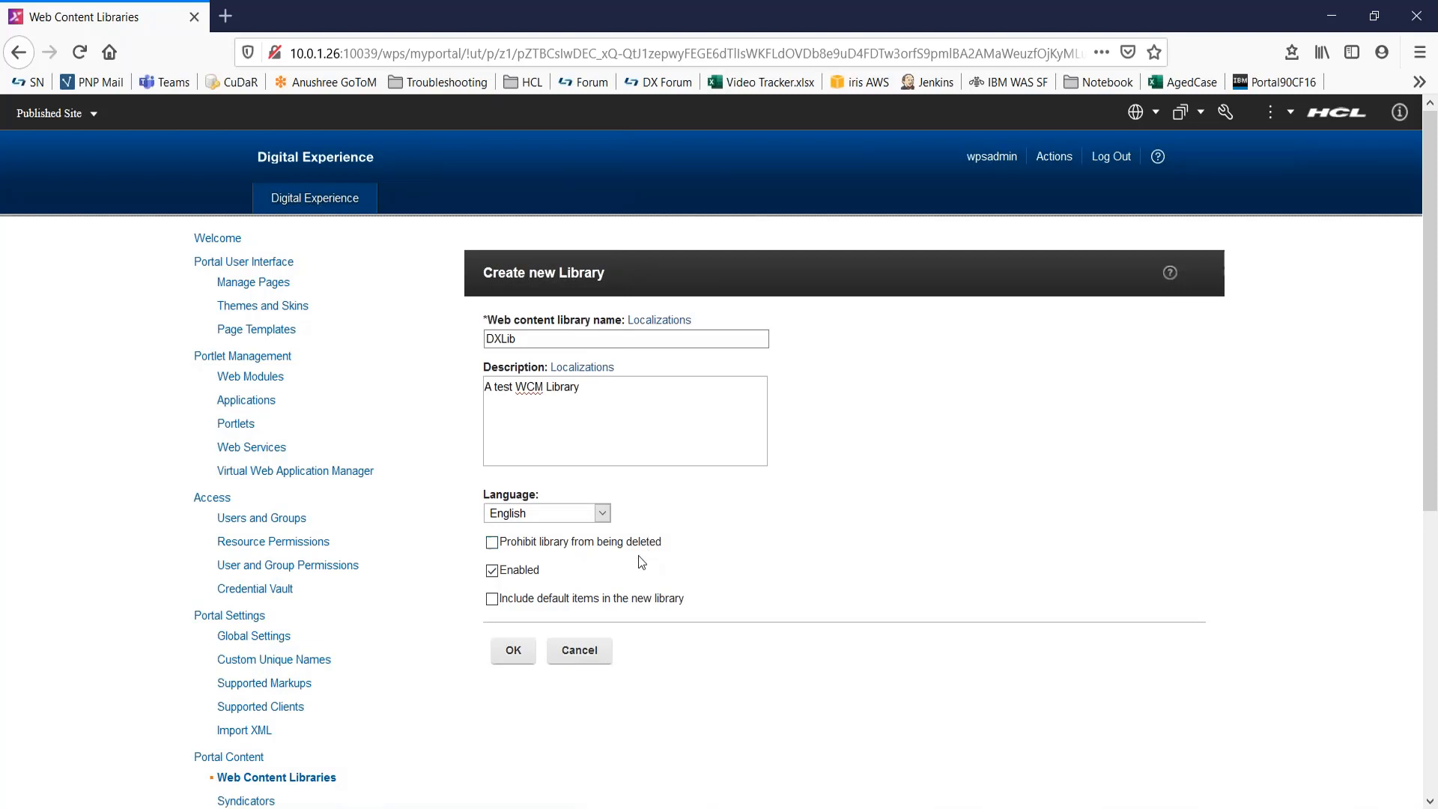
mouse_move(630, 577)
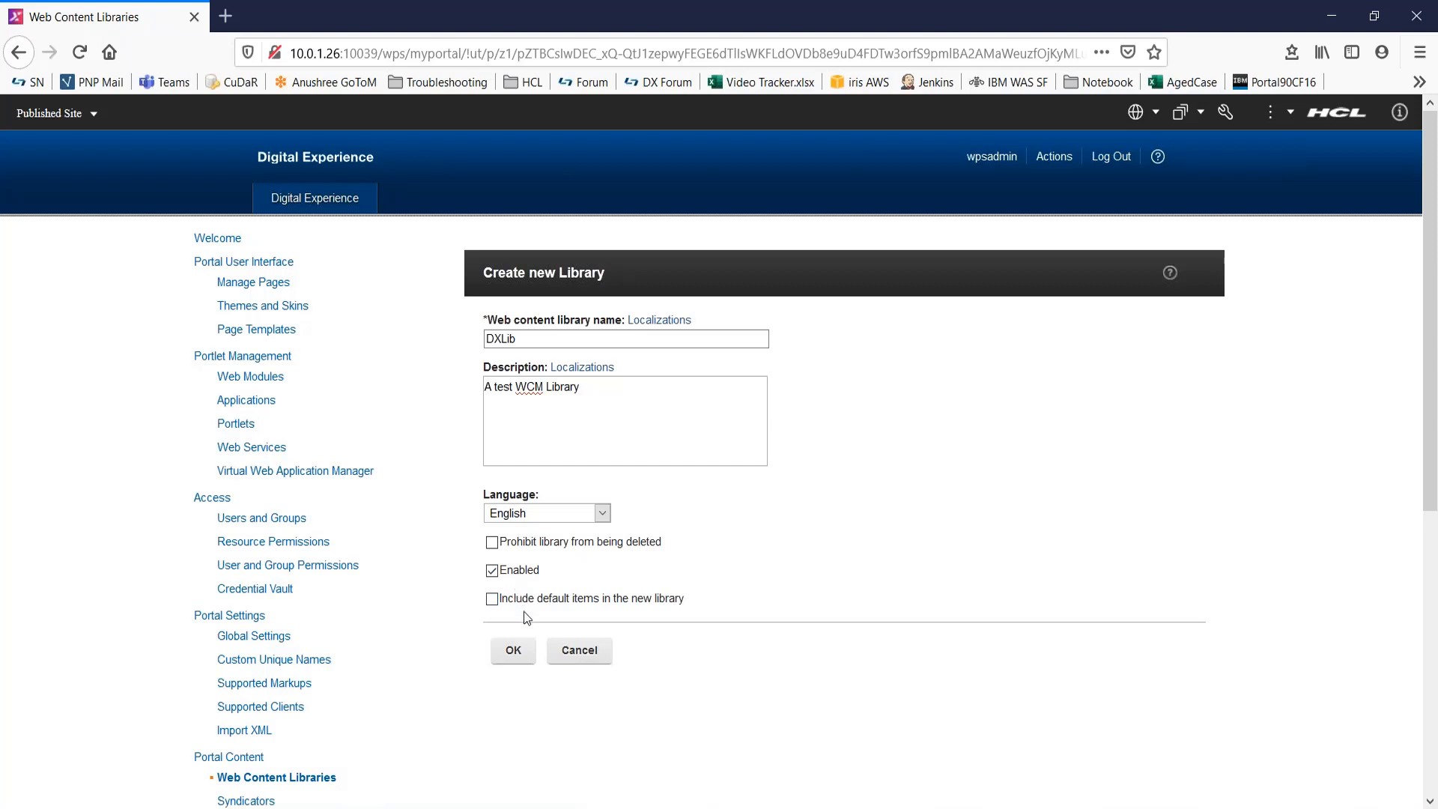
mouse_move(527, 614)
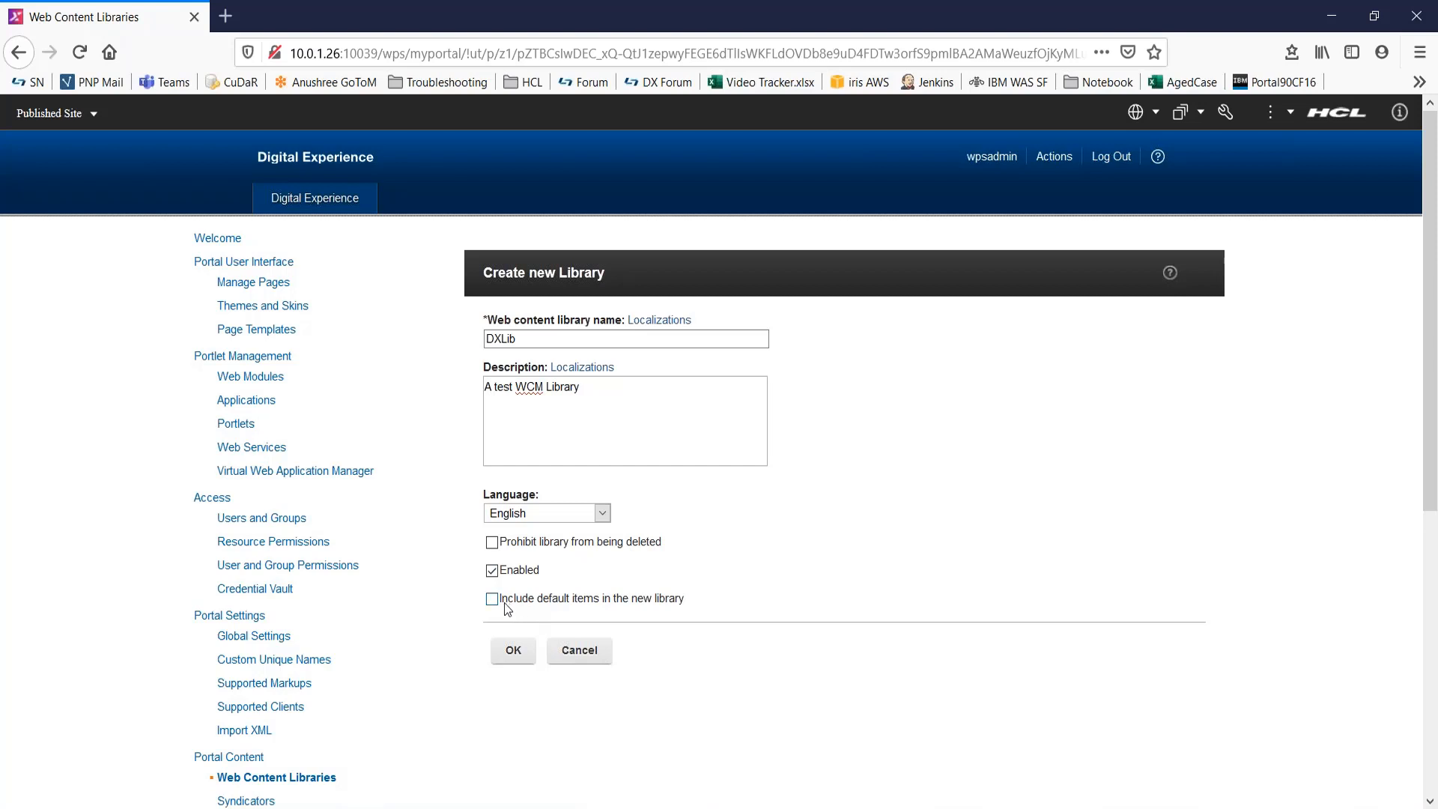
mouse_move(651, 608)
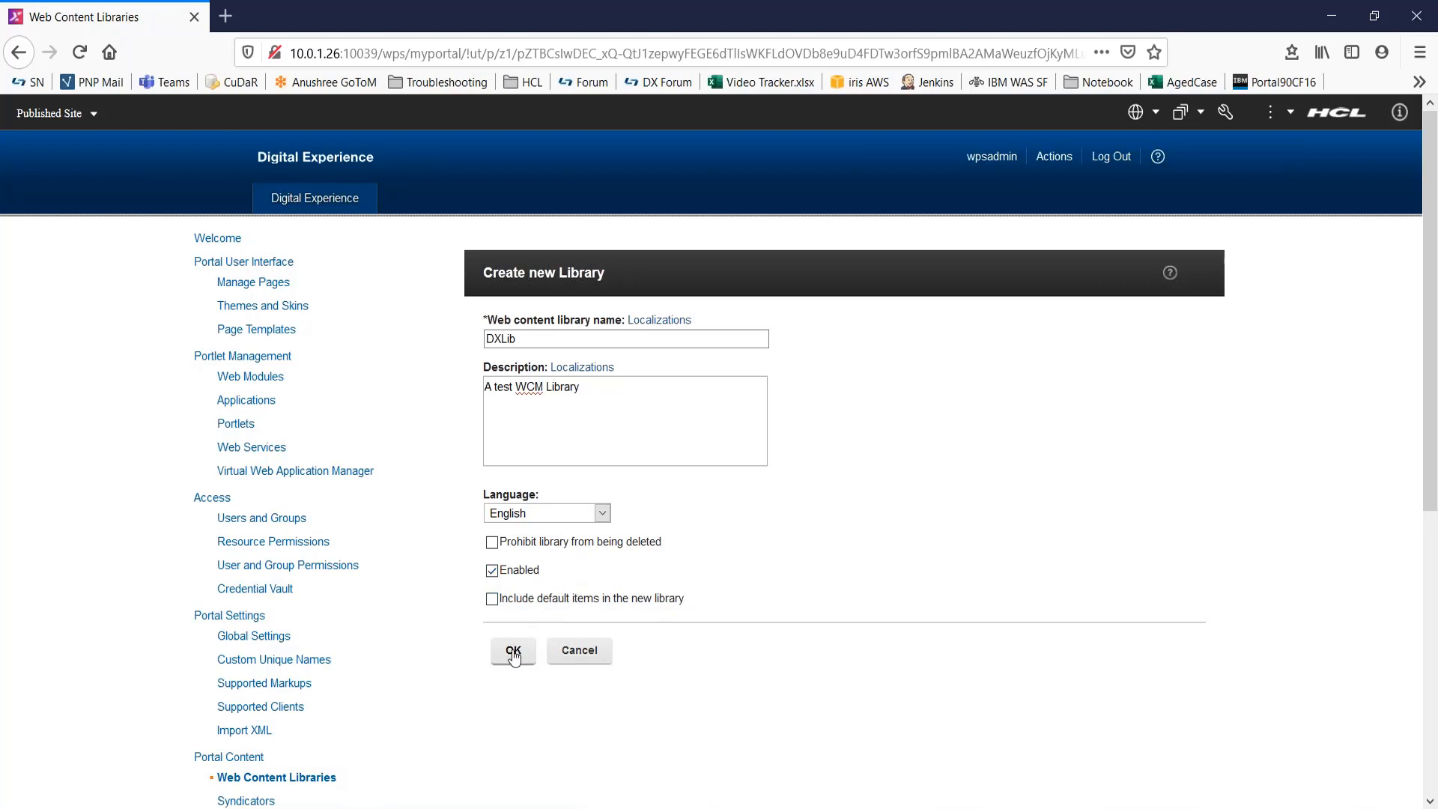
Confirm the Create new Library form so DXLib is added to the list.
left_click(511, 650)
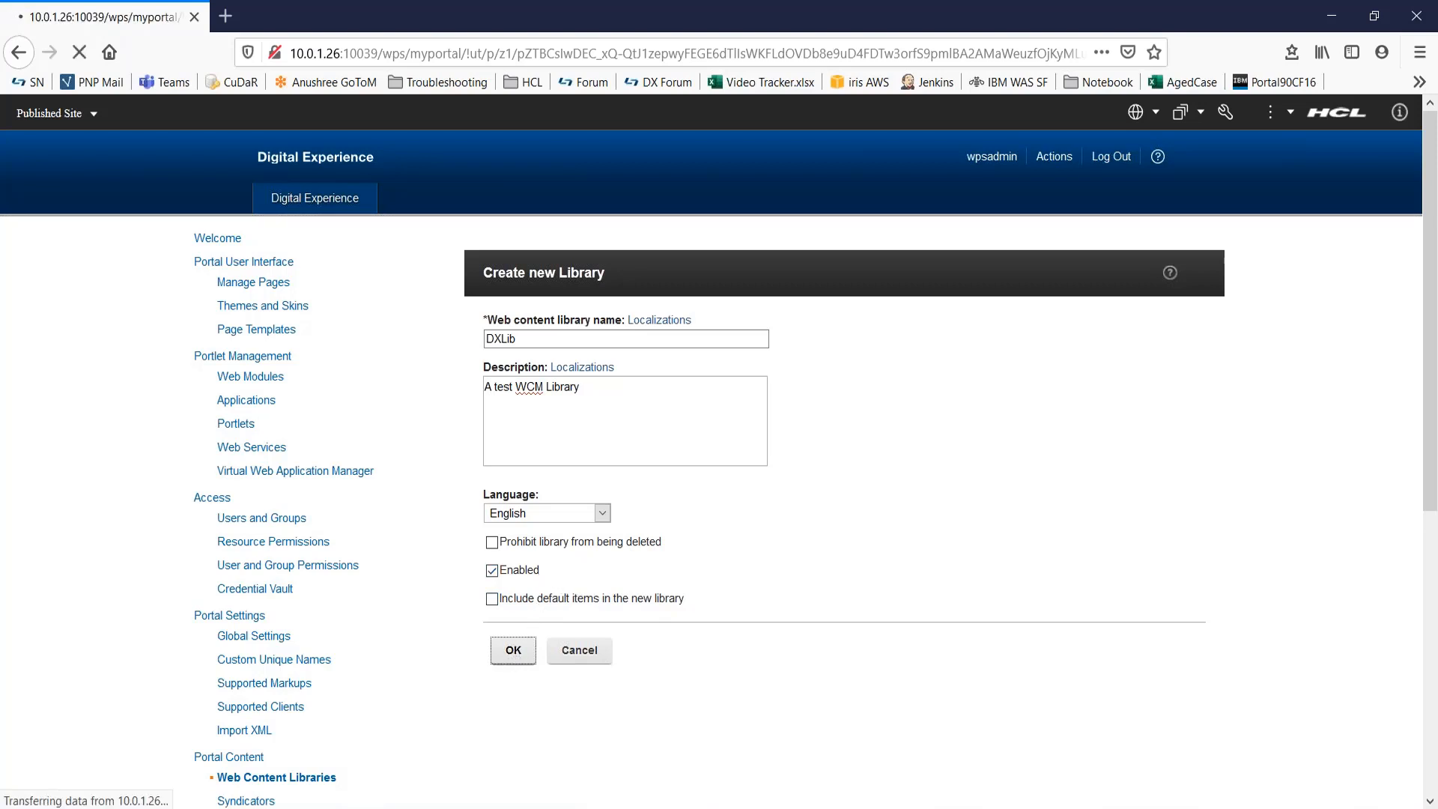
left_click(512, 650)
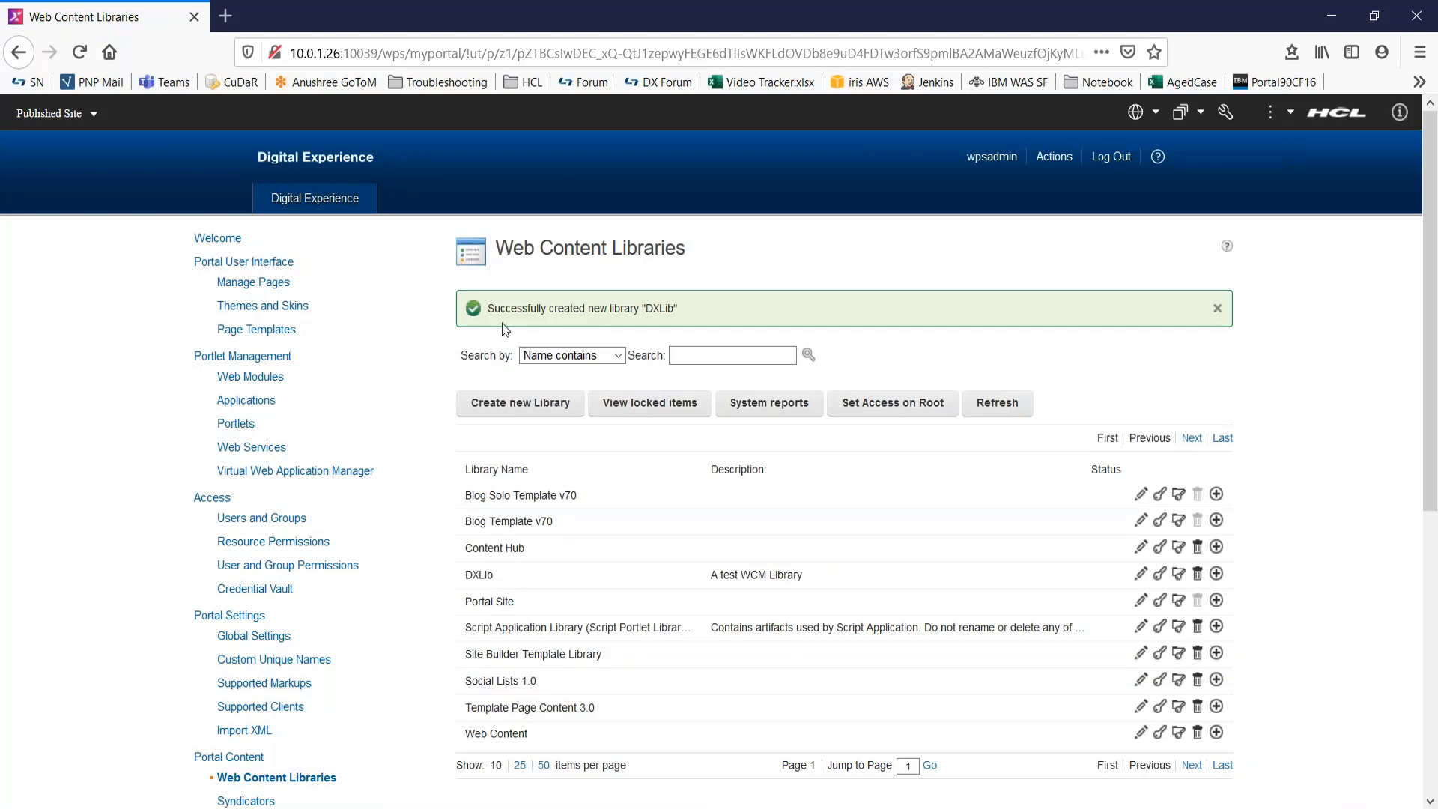
mouse_move(669, 332)
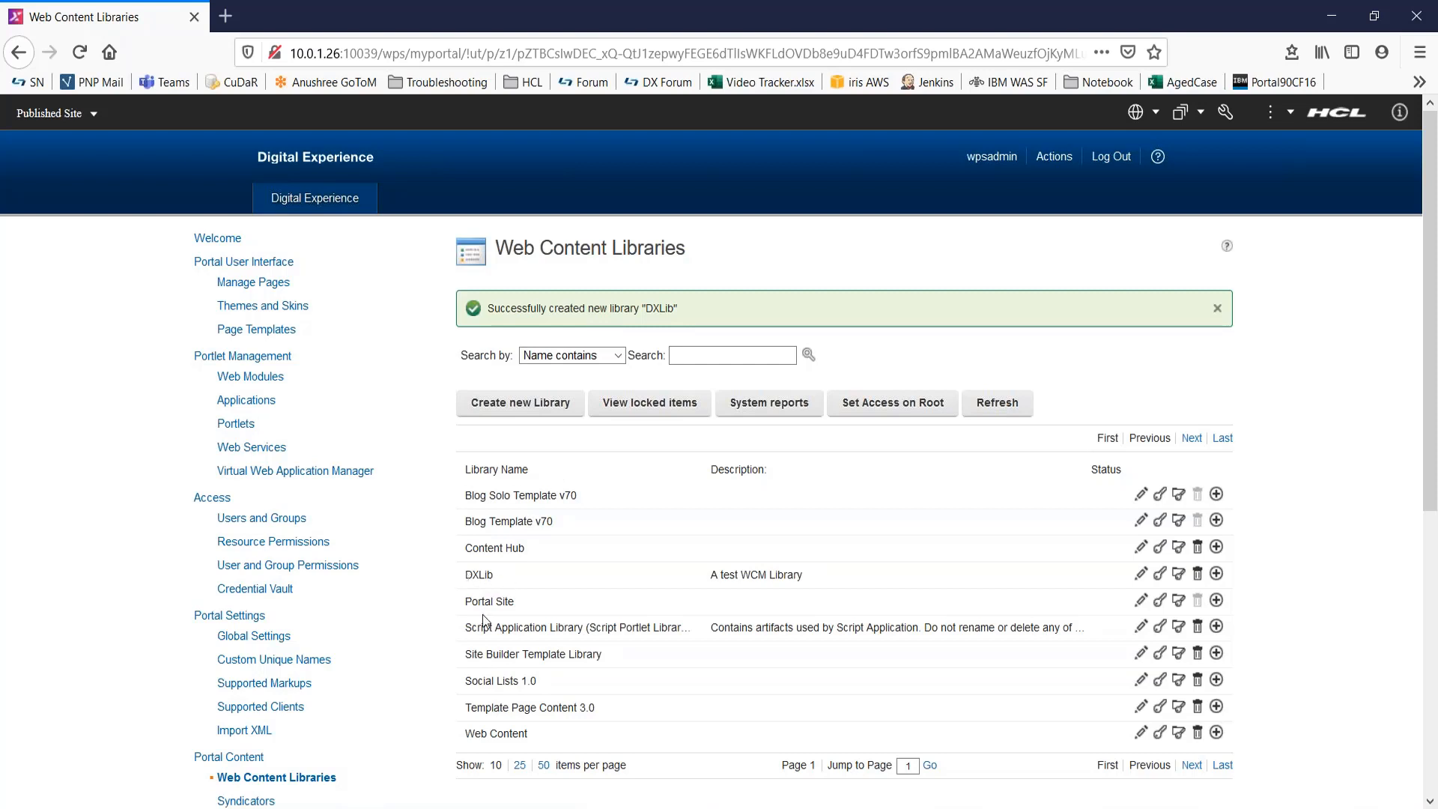
mouse_move(512, 584)
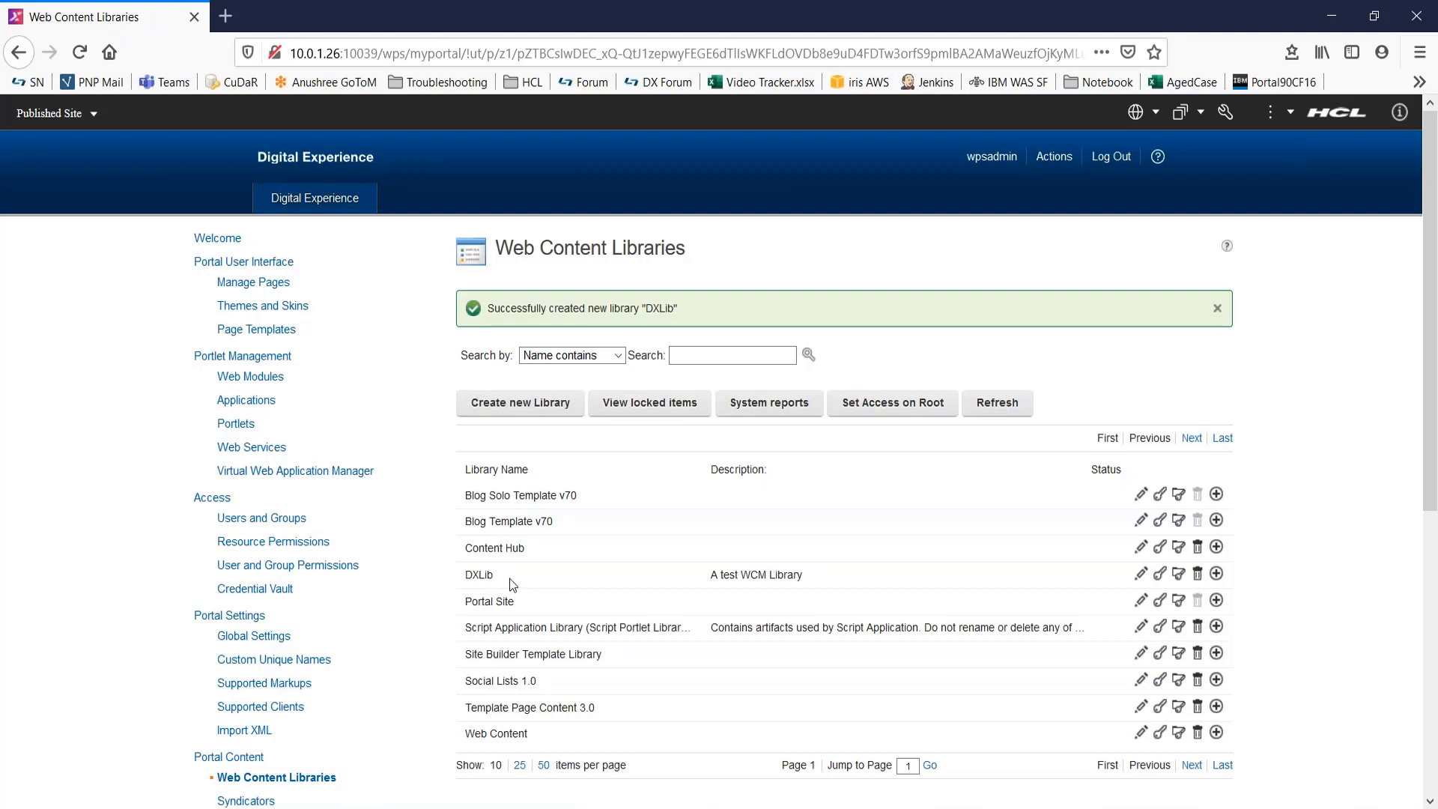
mouse_move(1053, 594)
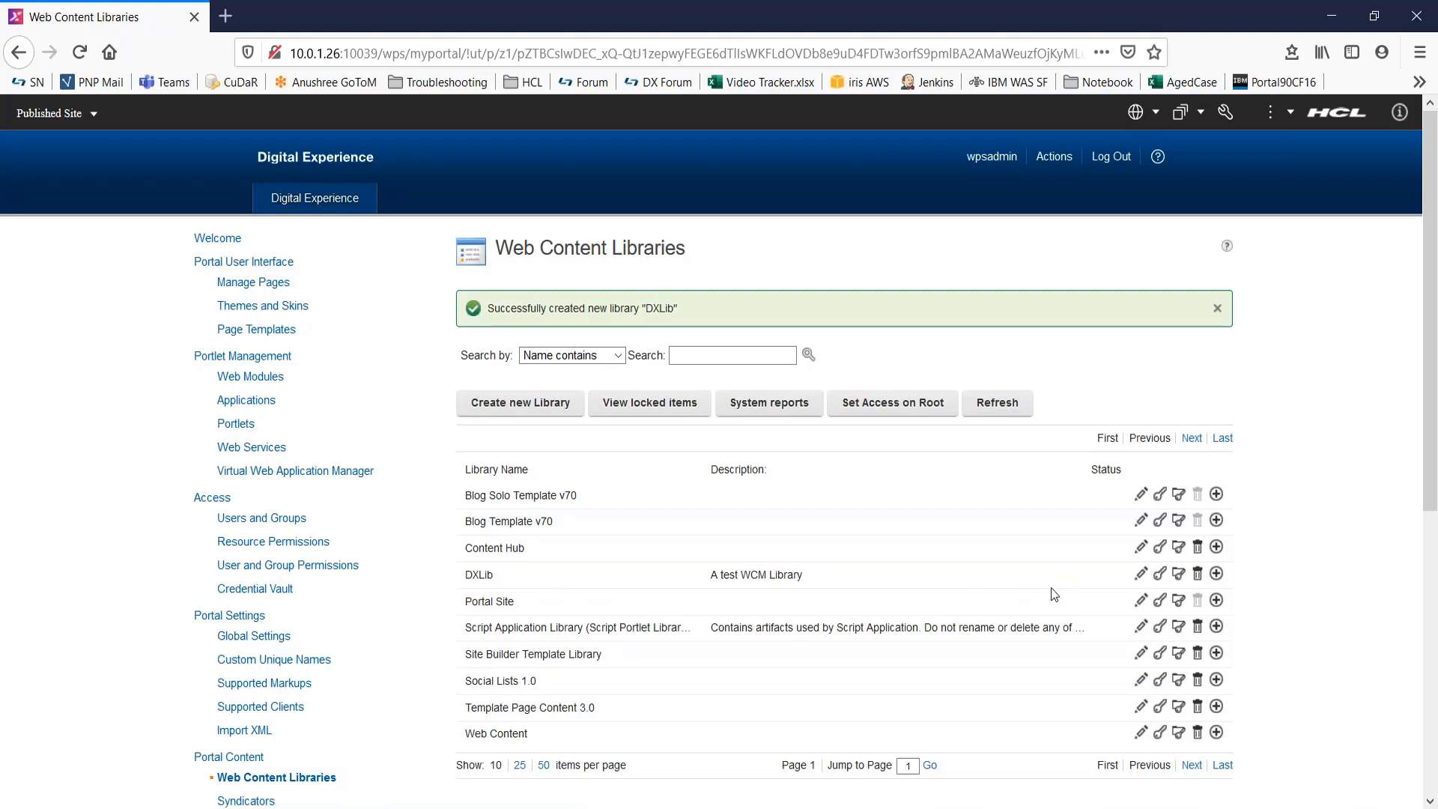
mouse_move(1141, 573)
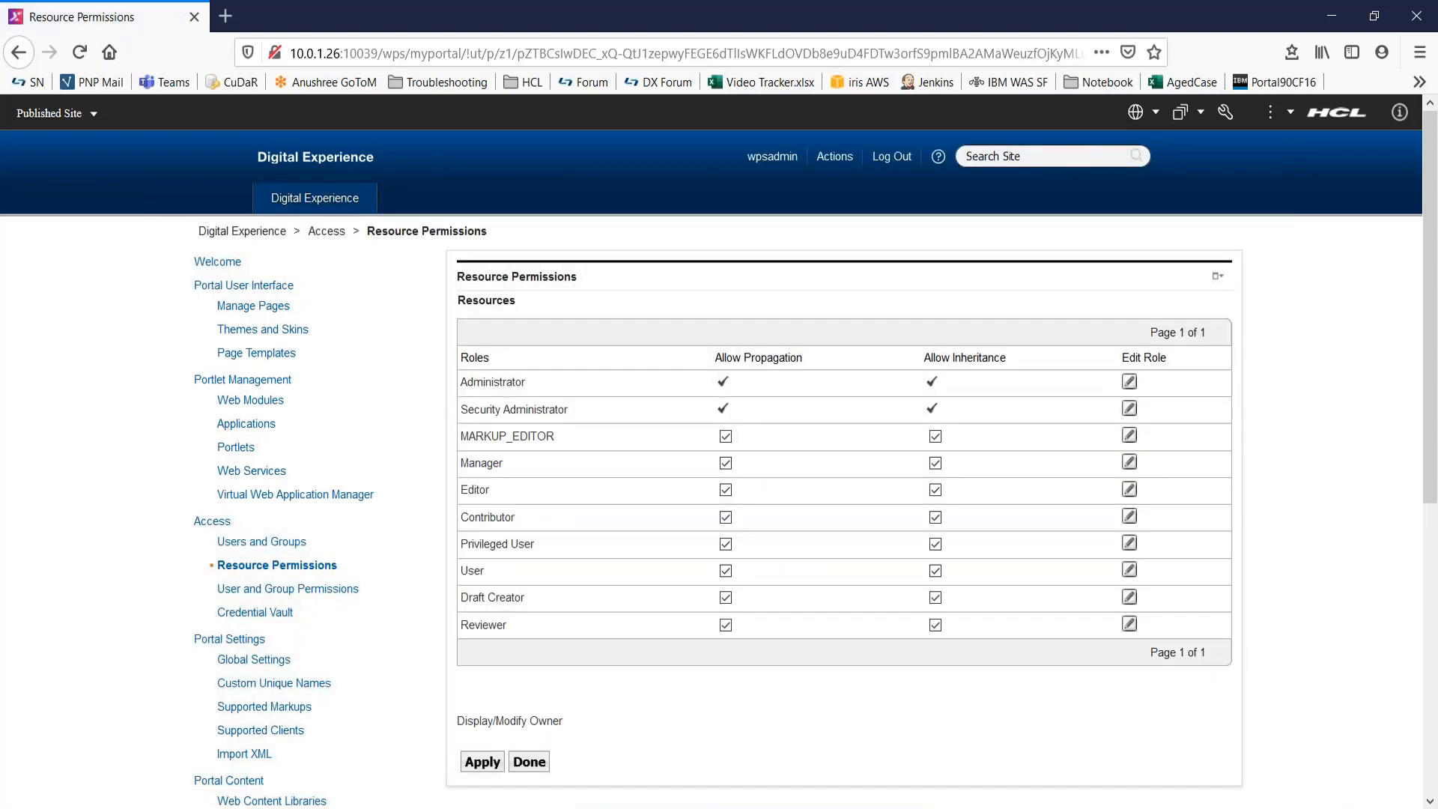
mouse_move(542, 746)
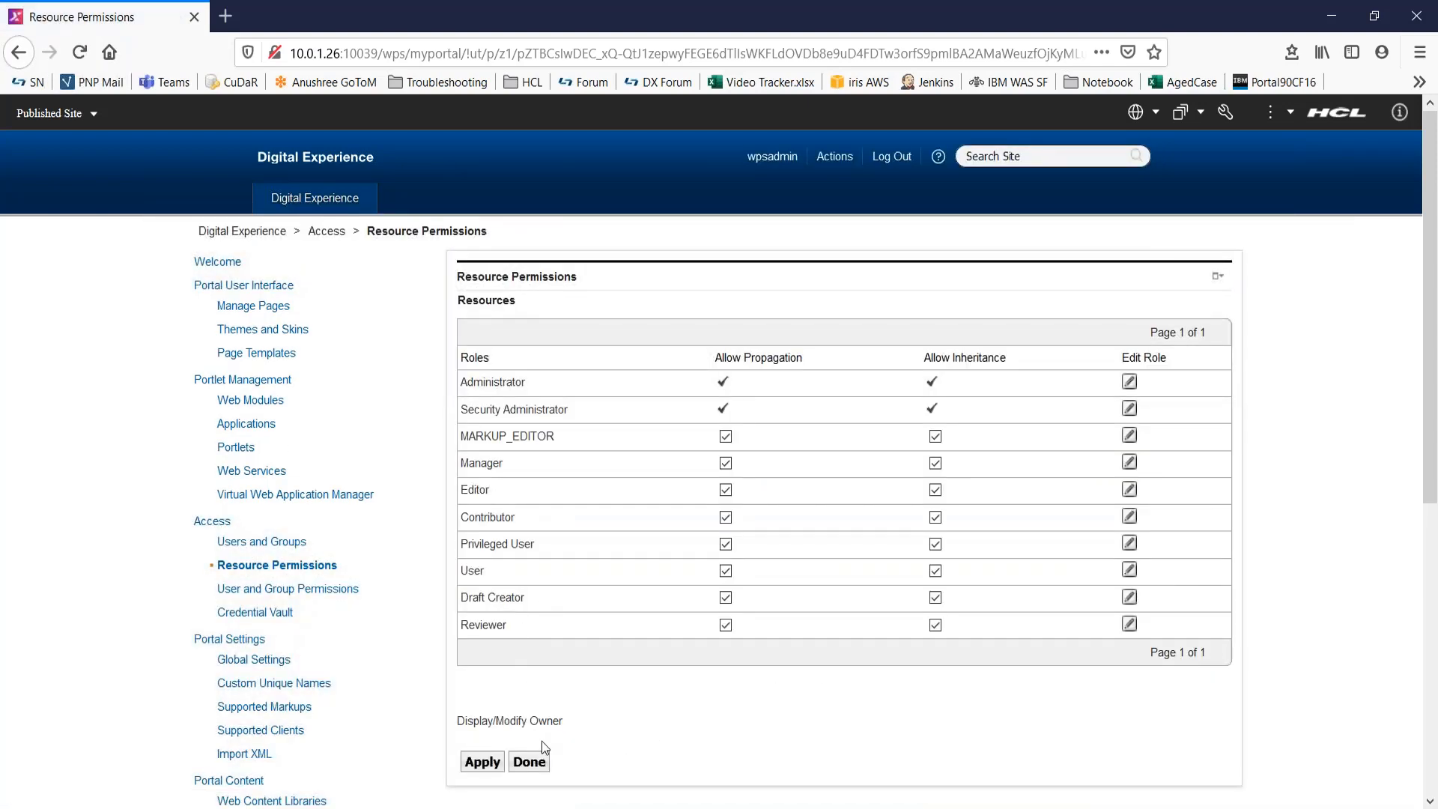
Close the library's Resource Permissions page with Done.
left_click(271, 800)
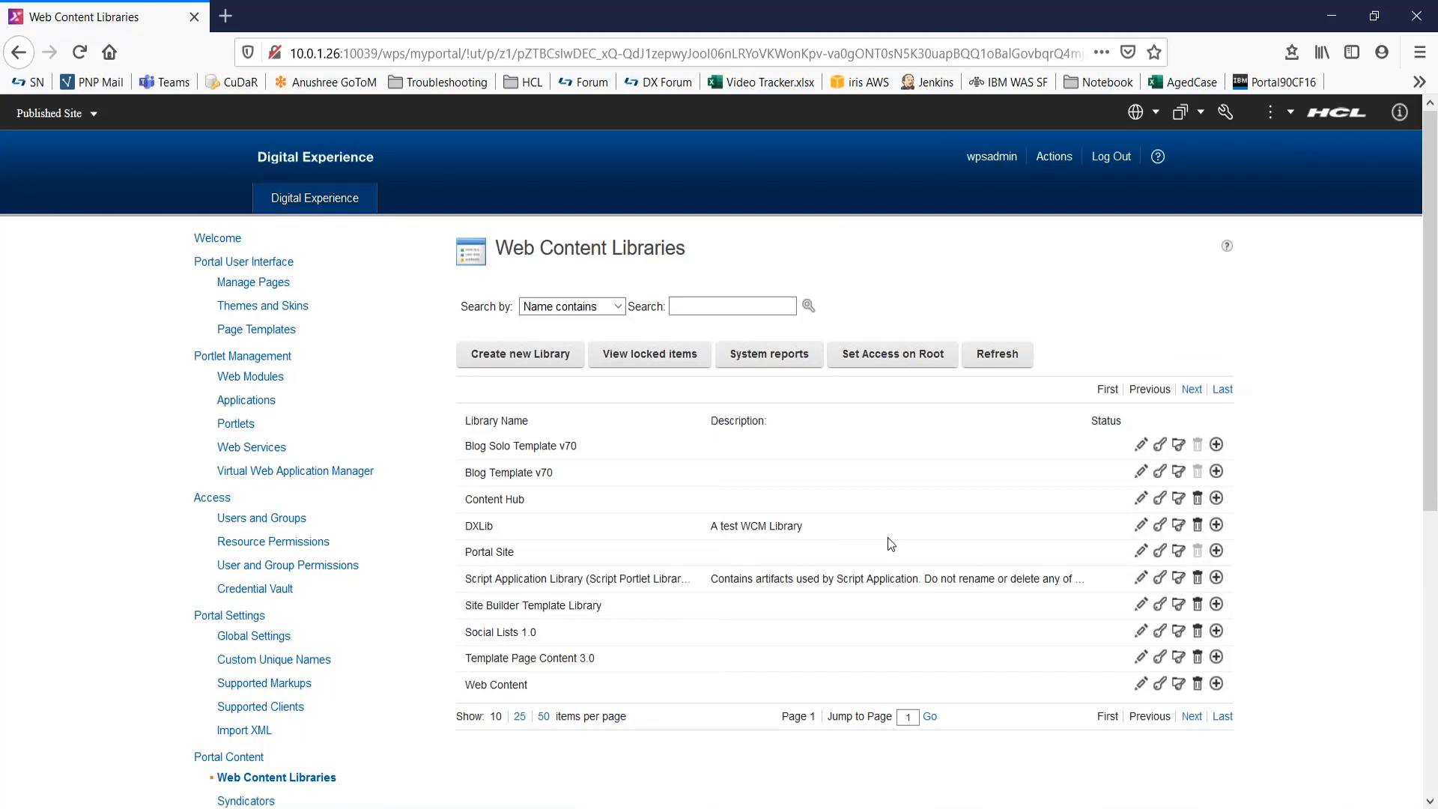
left_click(1159, 523)
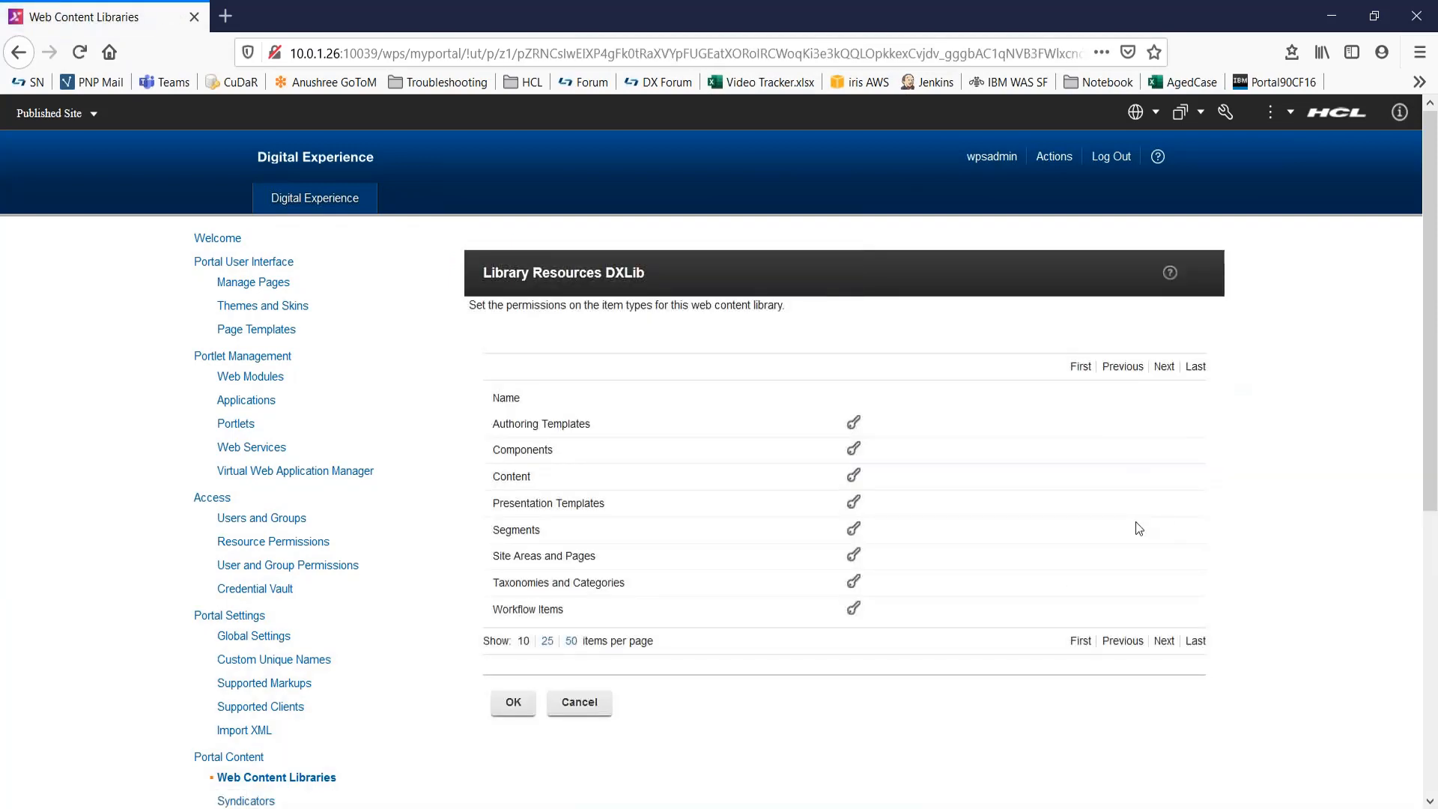
left_click(512, 702)
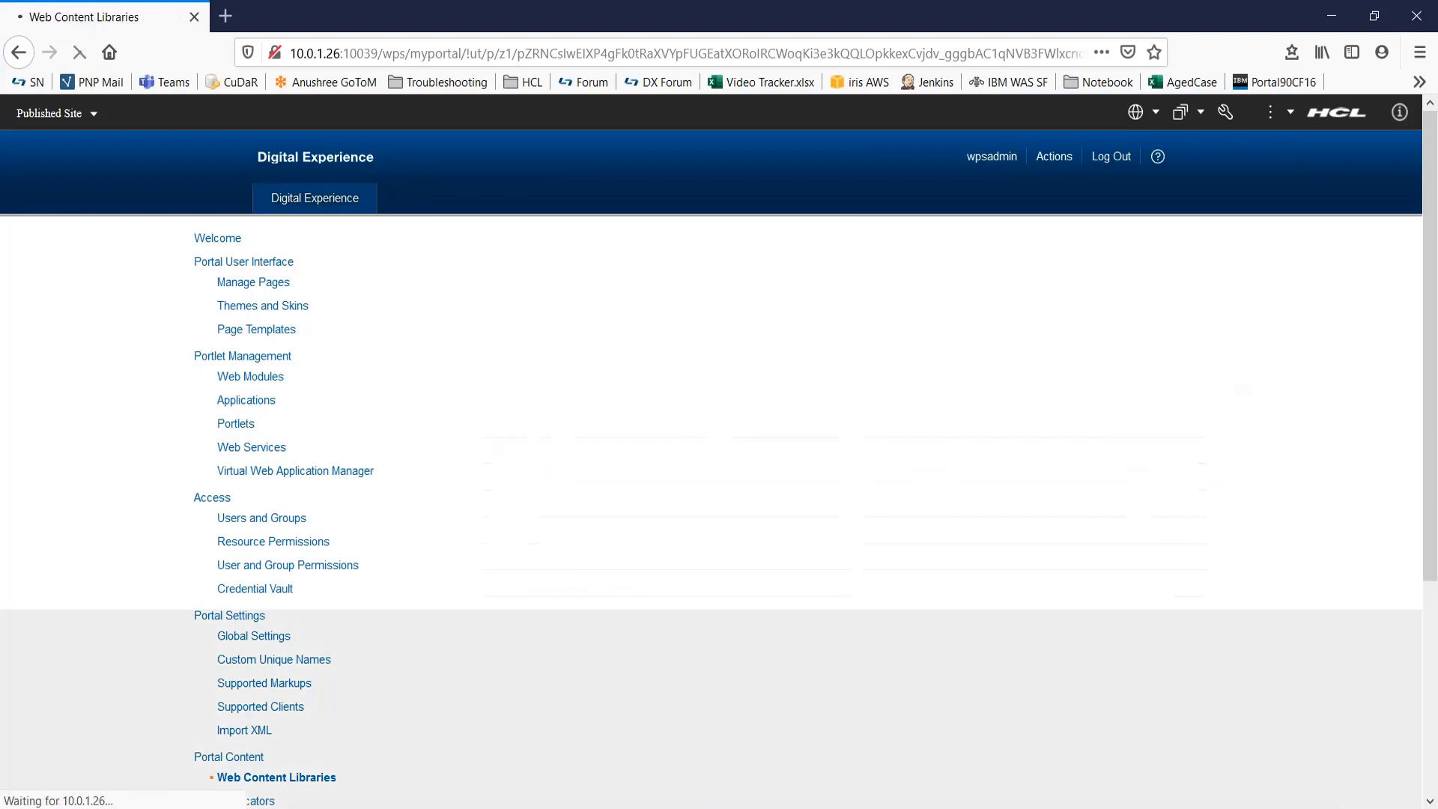
left_click(274, 776)
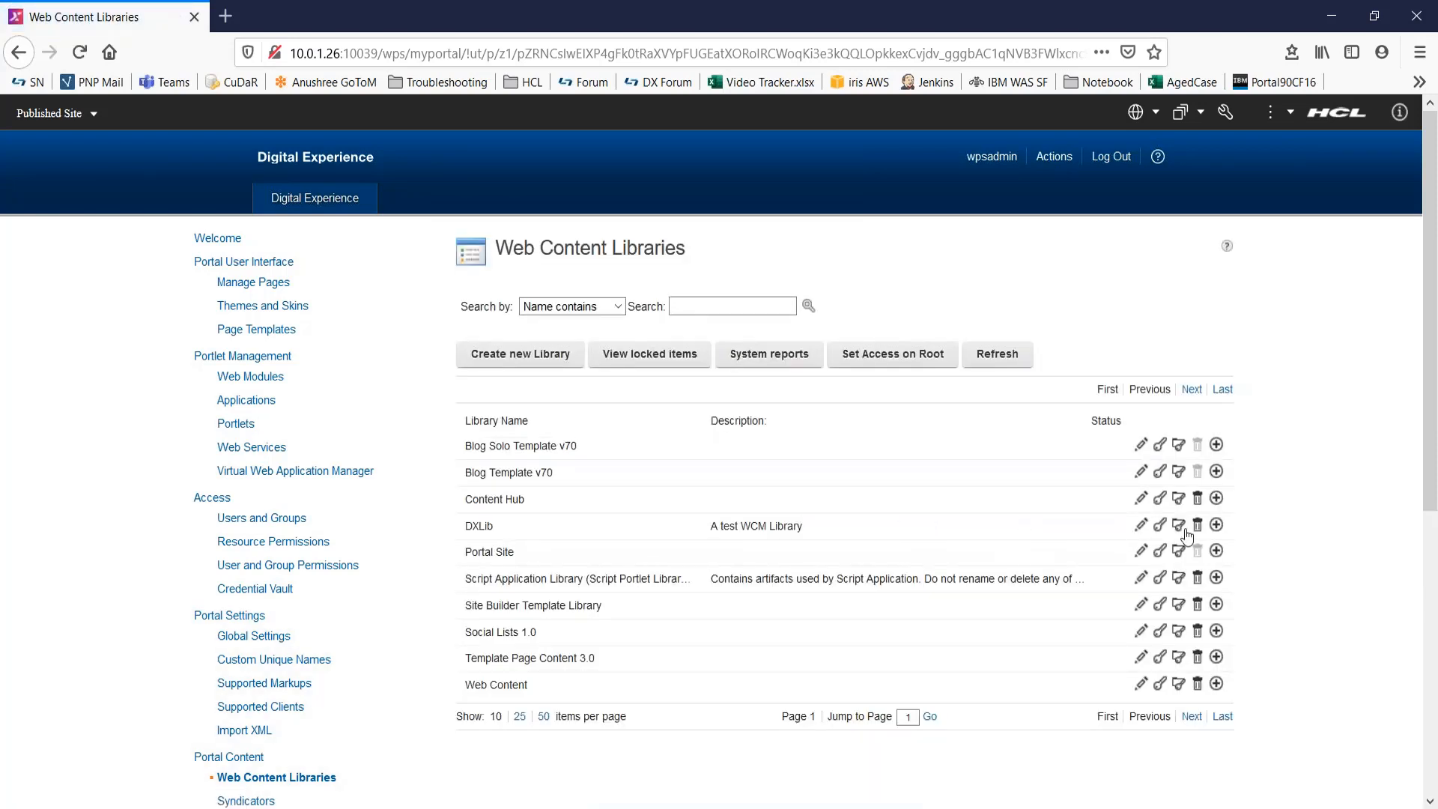
left_click(1177, 525)
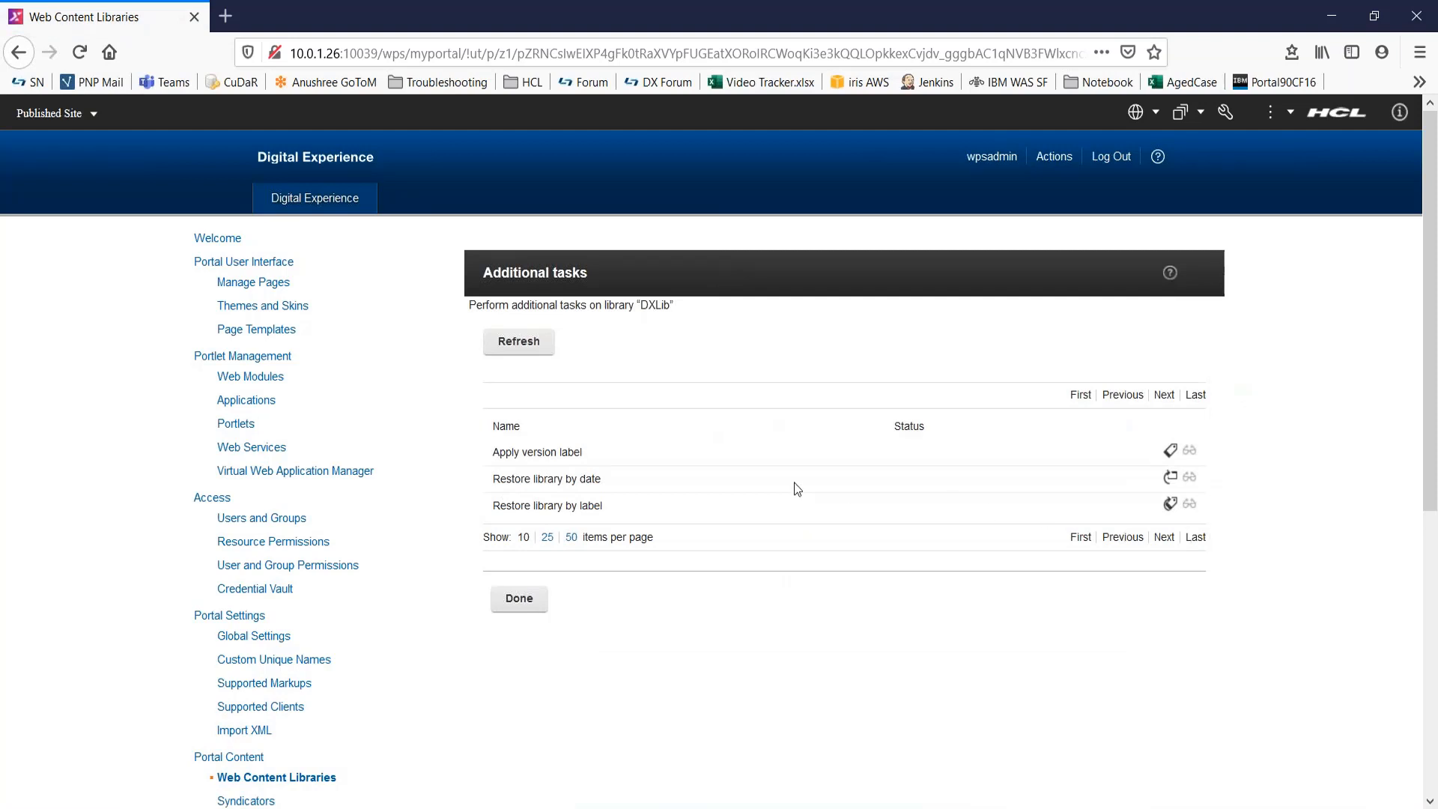
mouse_move(619, 484)
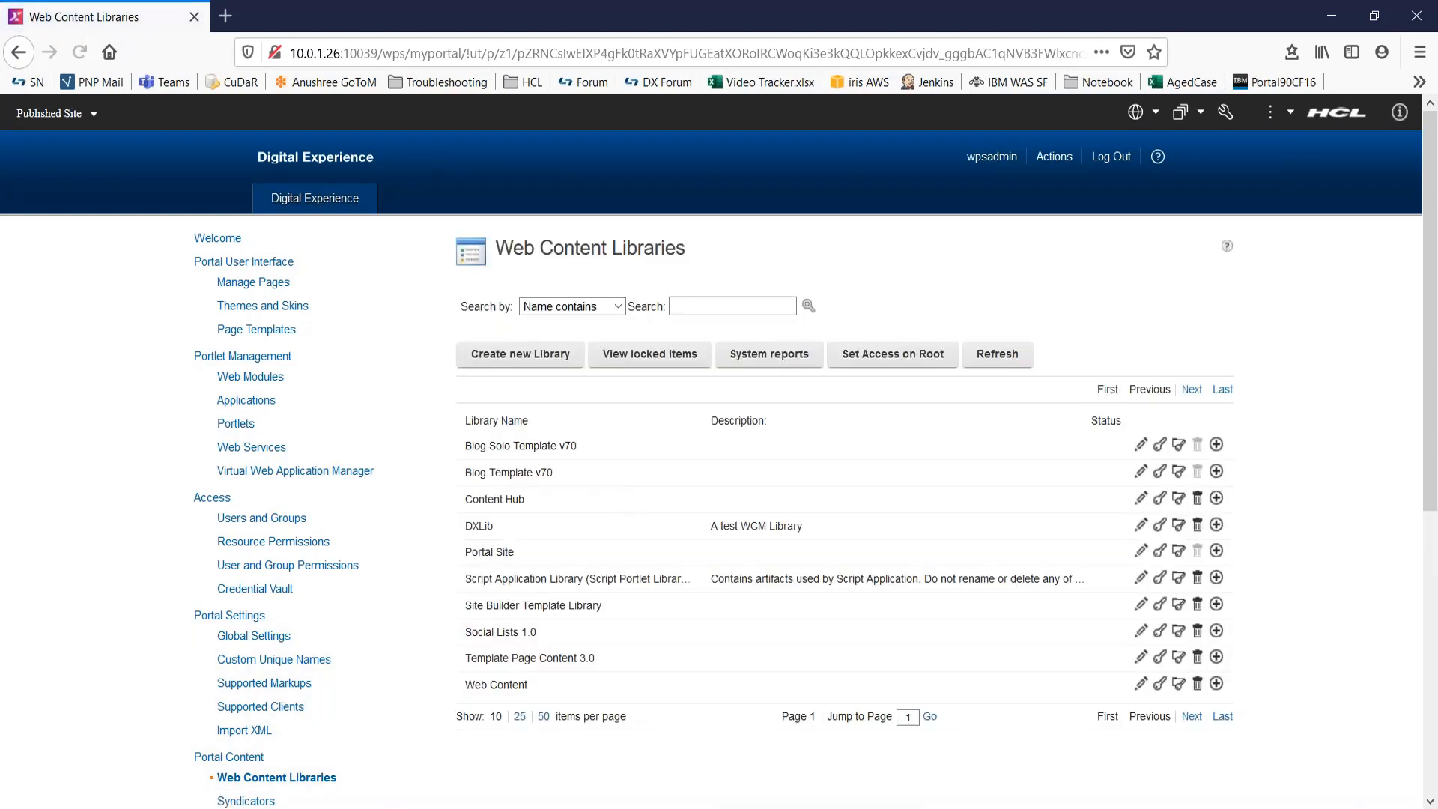
mouse_move(579, 557)
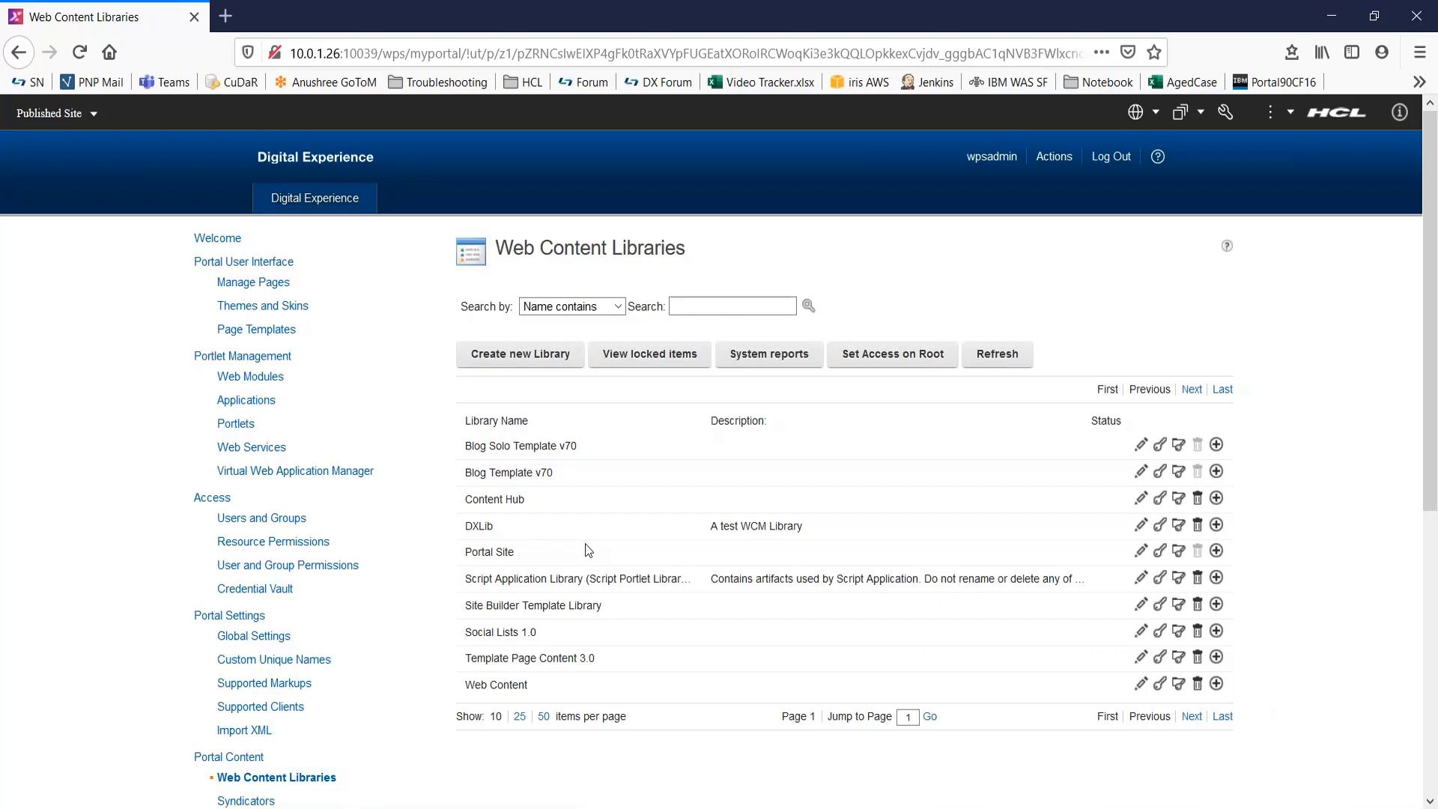
mouse_move(1135, 111)
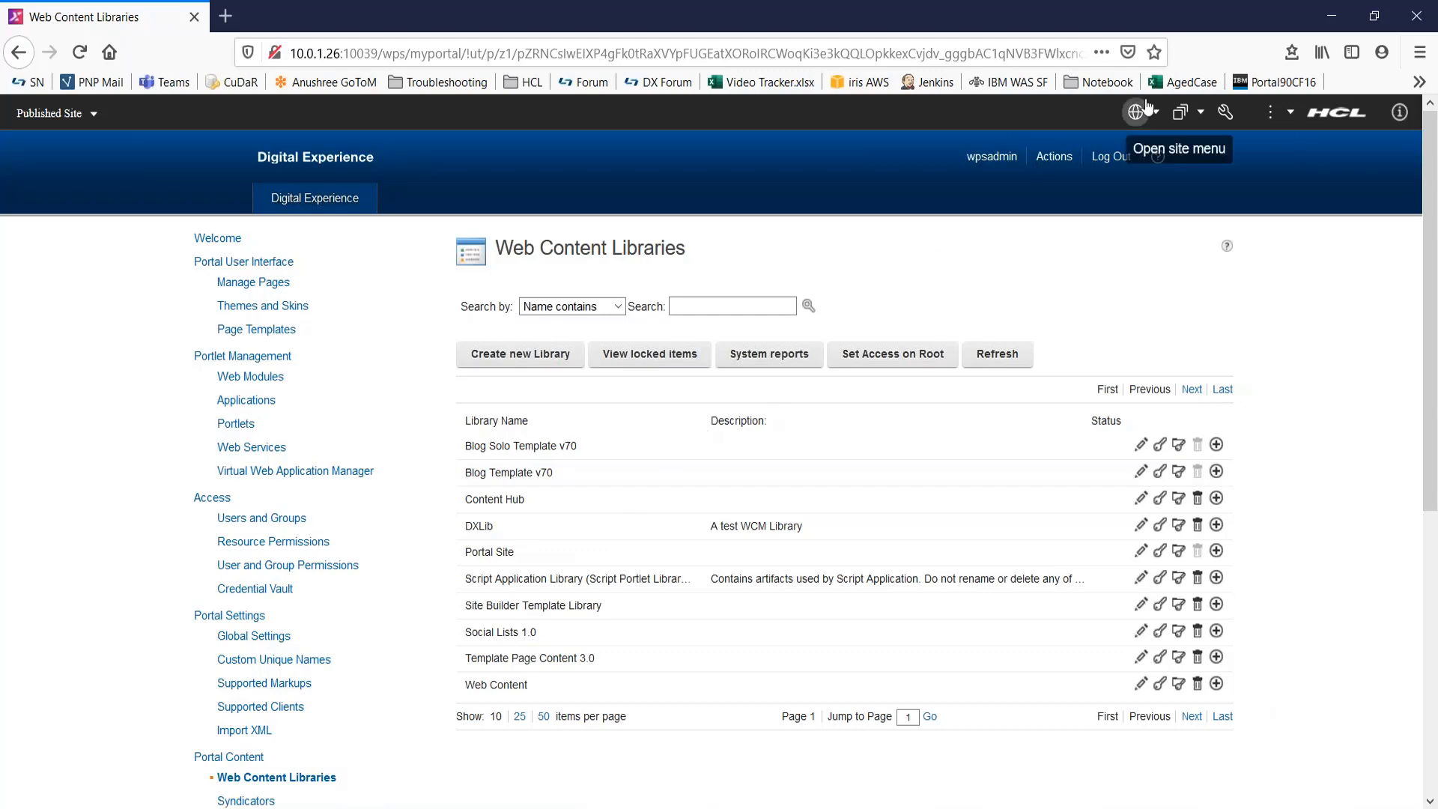
Go to Web Content Authoring and expand Preferences in the Library Explorer sidebar.
left_click(1180, 111)
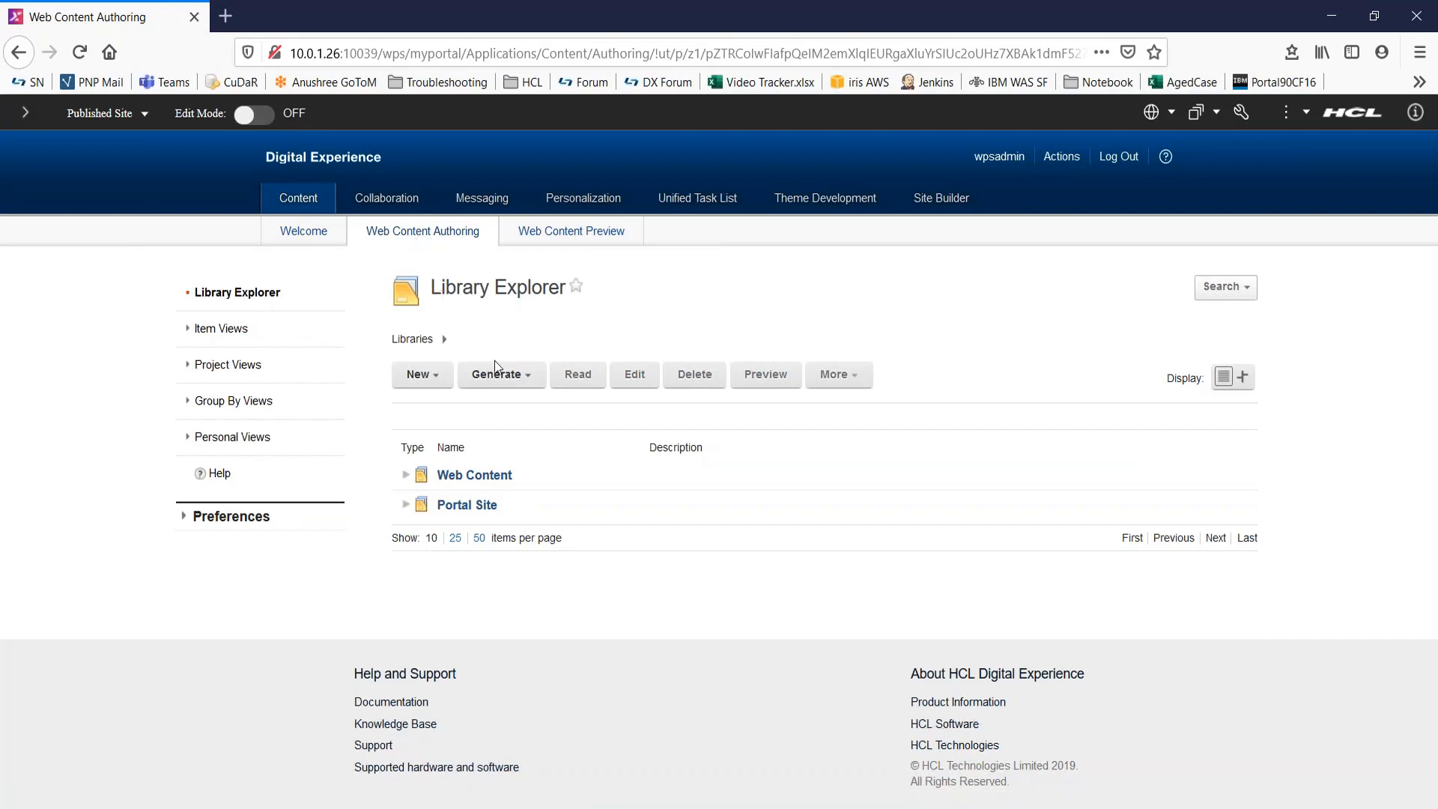
mouse_move(566, 401)
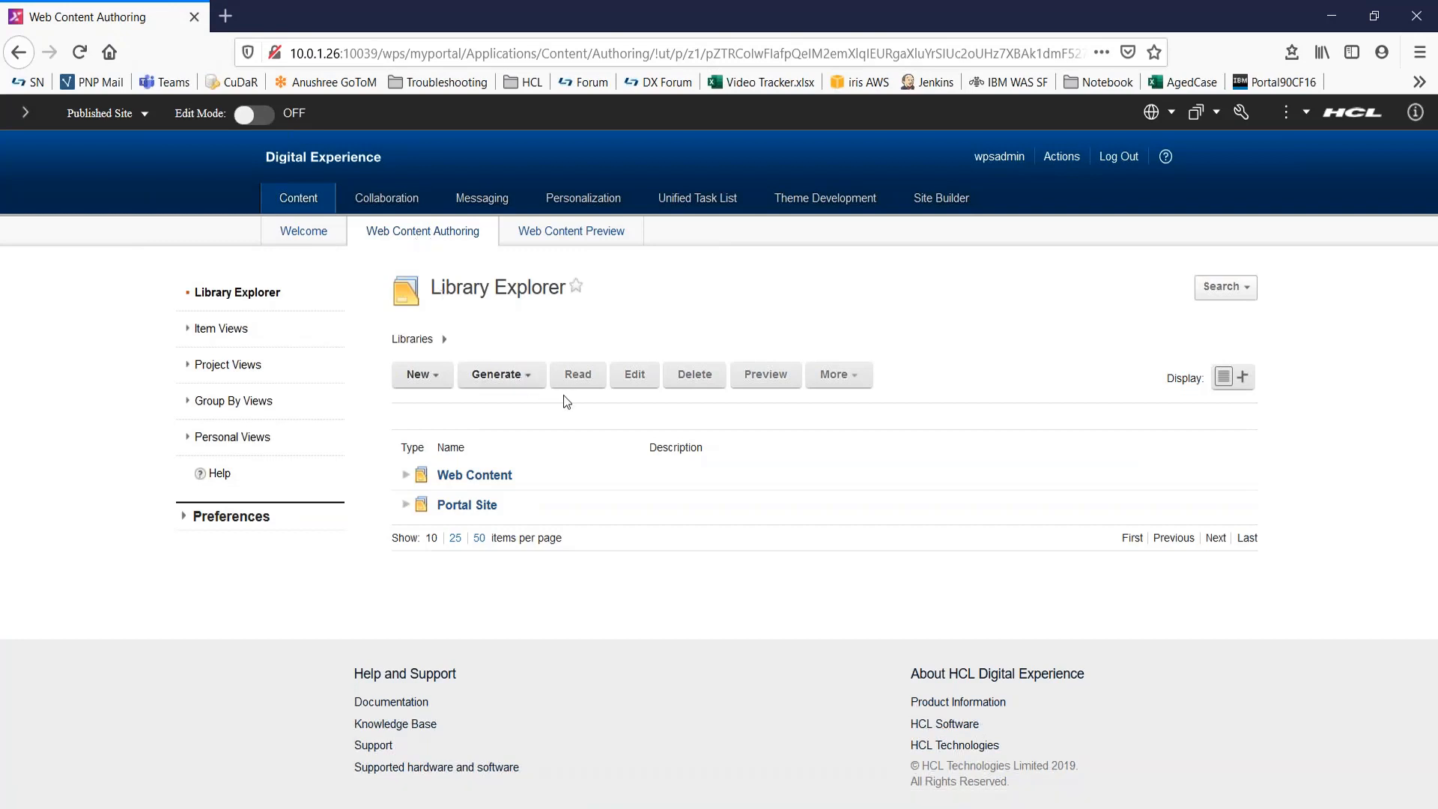
mouse_move(466, 437)
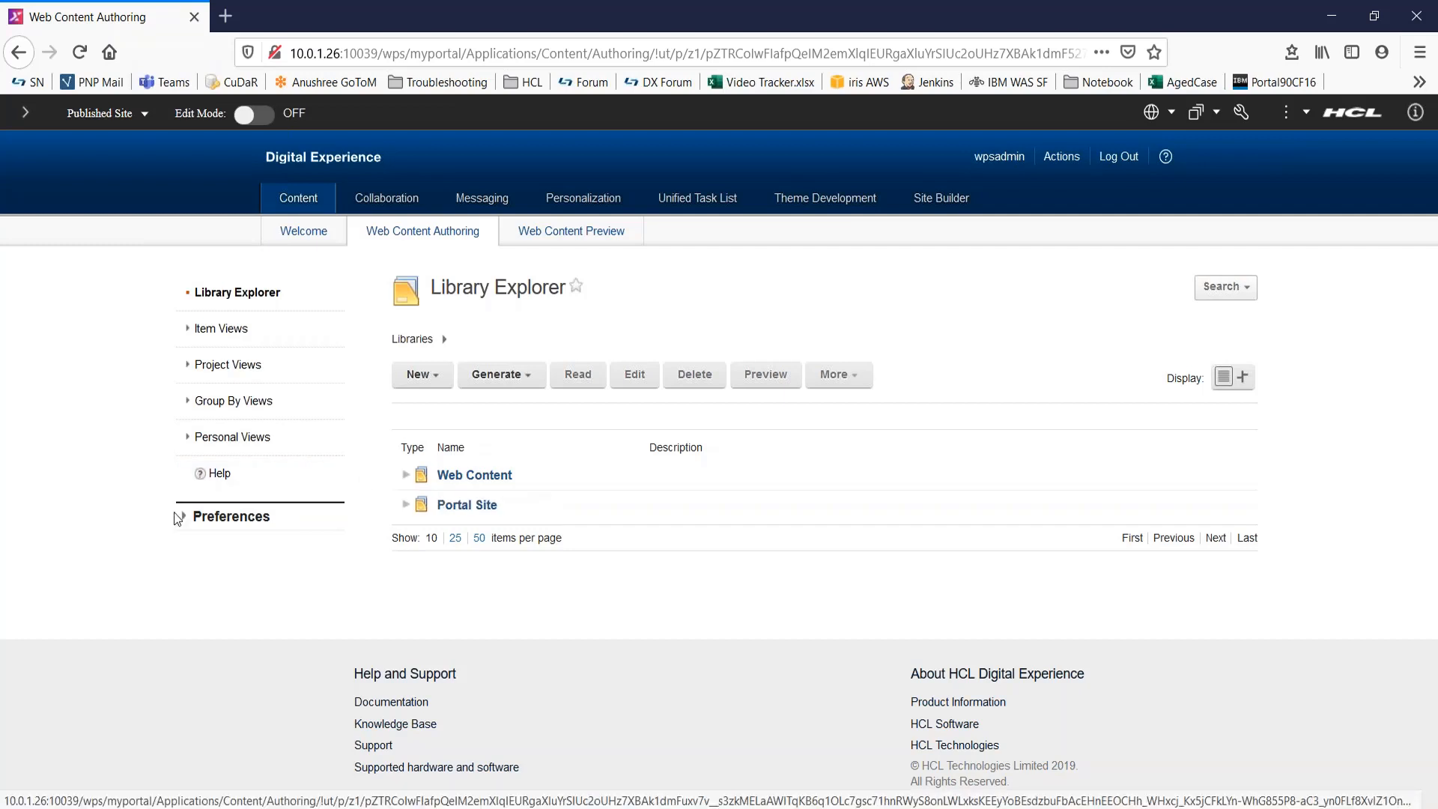
left_click(230, 515)
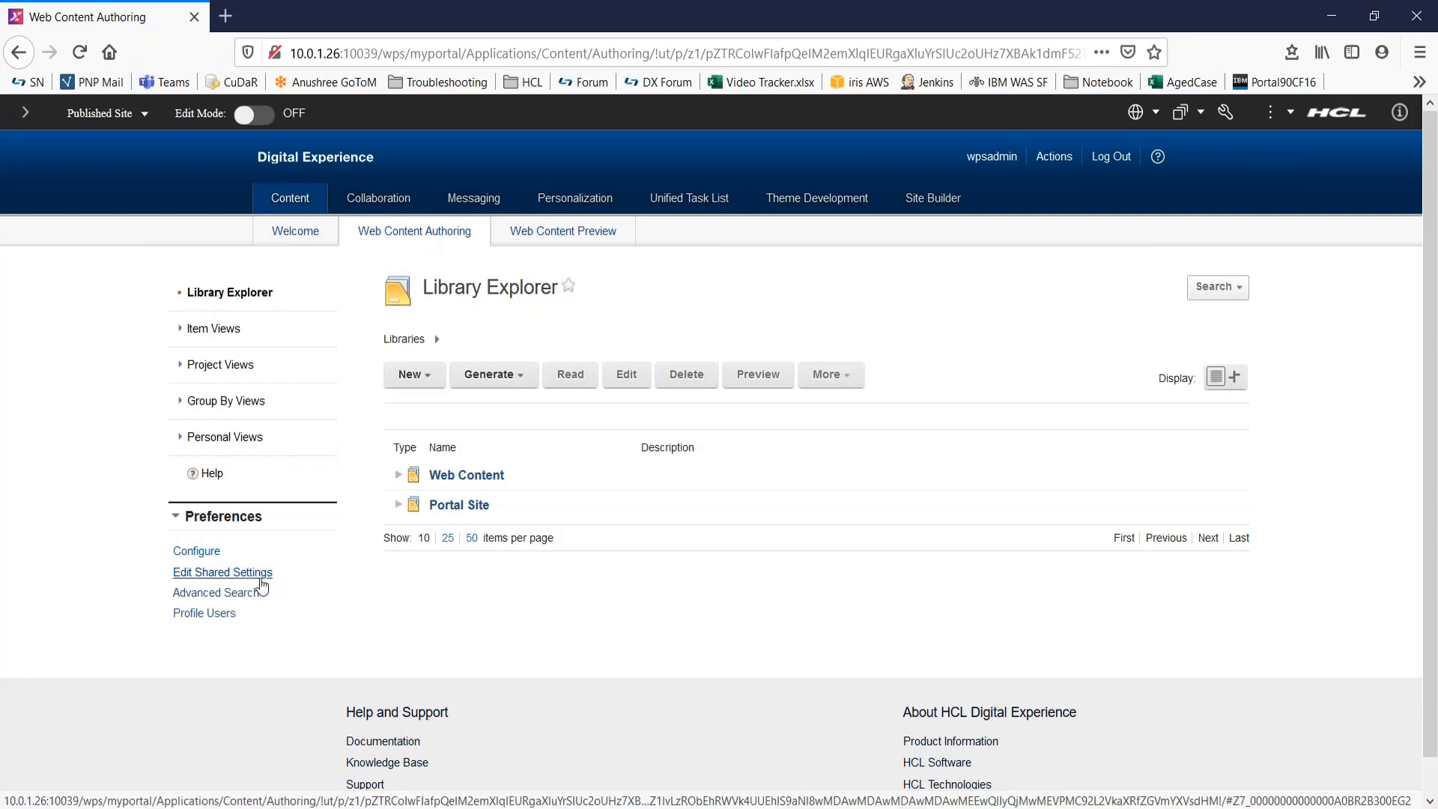
In shared settings' Library Selection, add DXLib, move it to the top, and save.
left_click(222, 571)
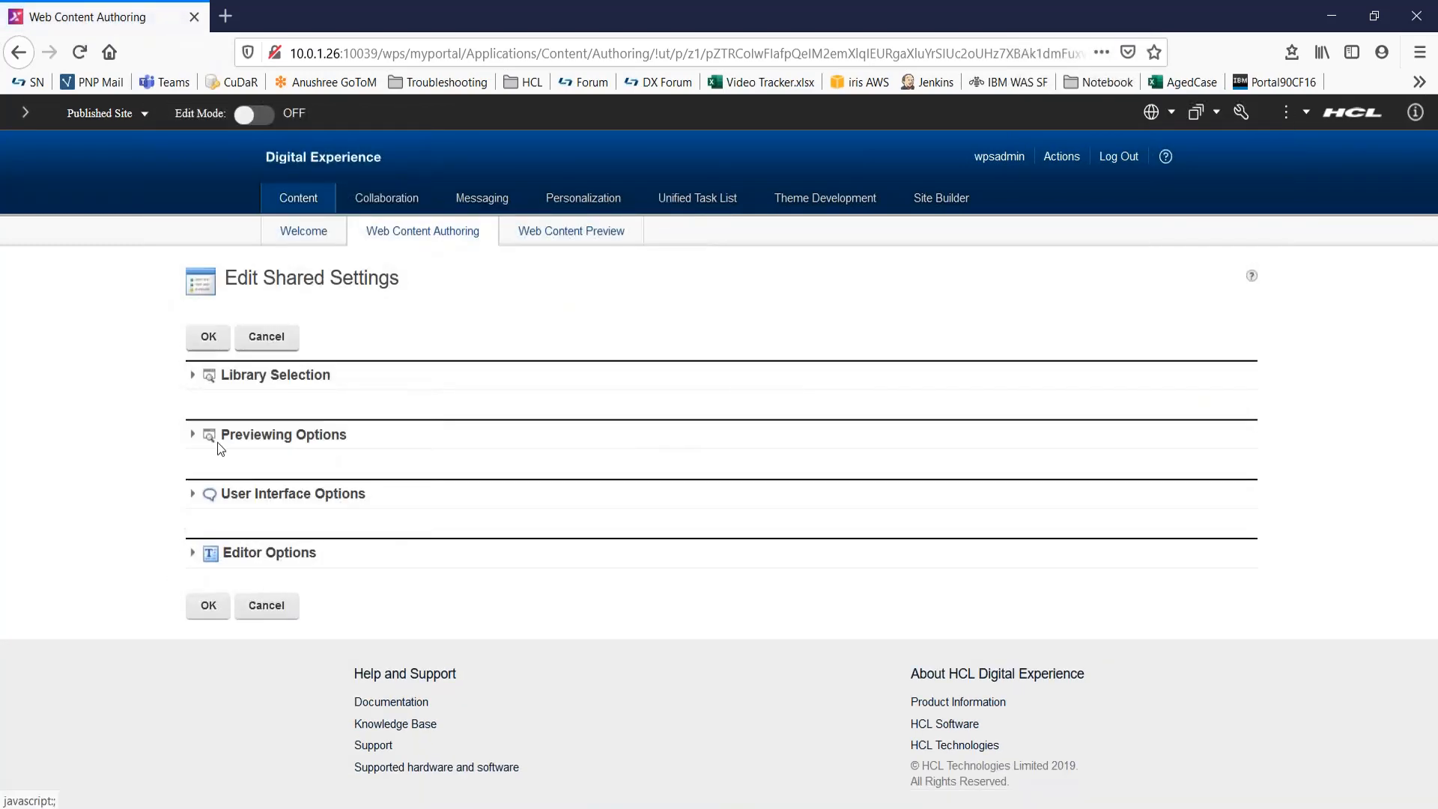
left_click(192, 374)
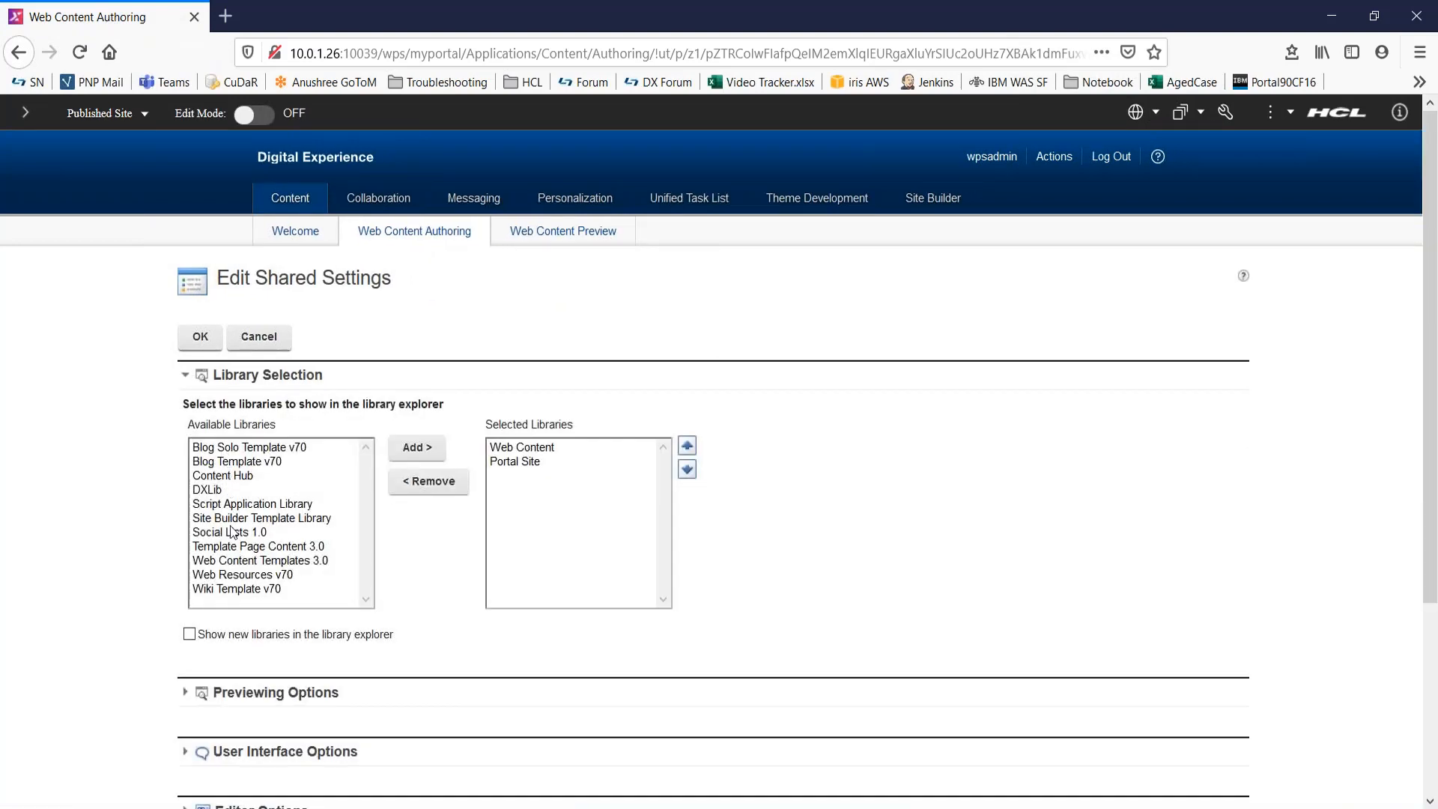
left_click(206, 489)
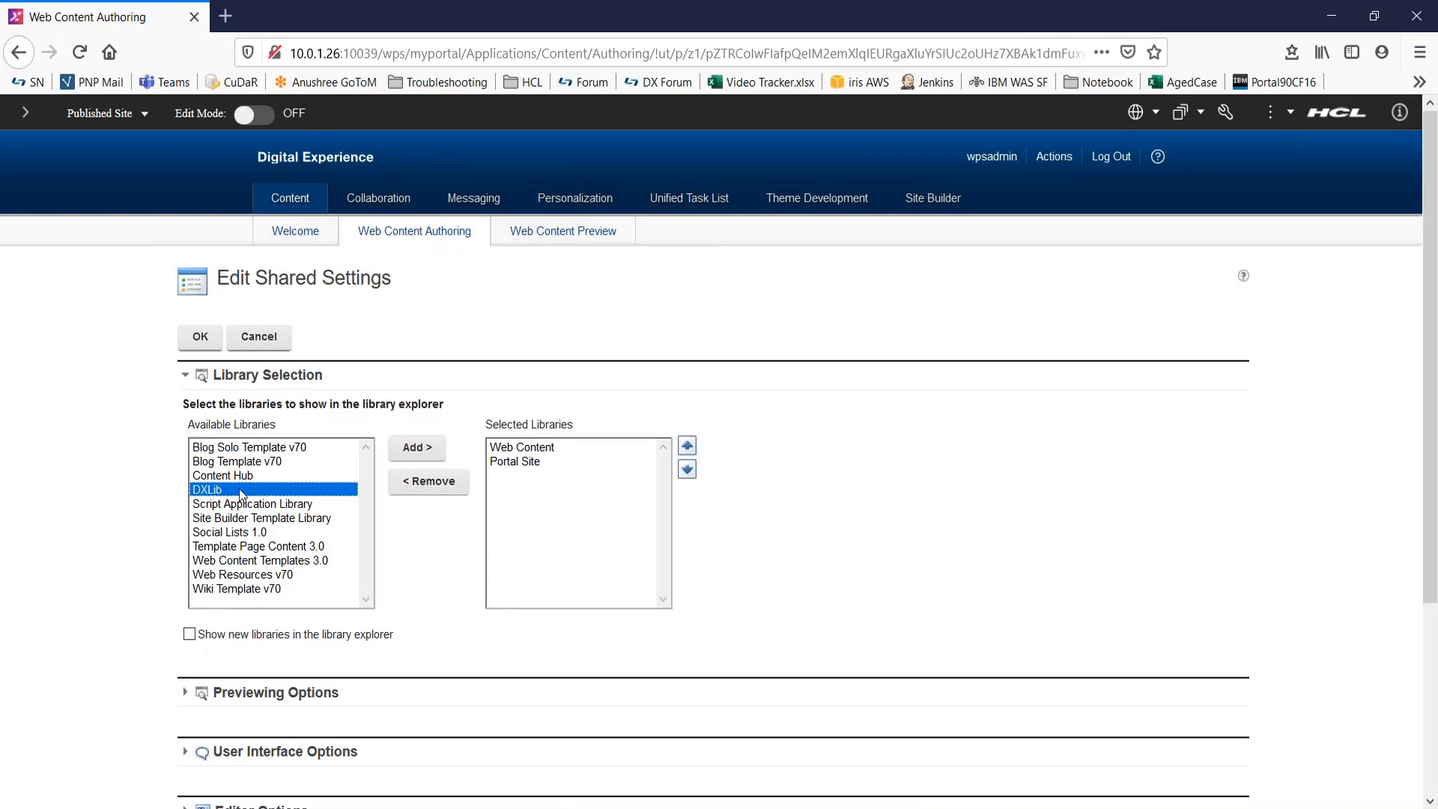
left_click(416, 446)
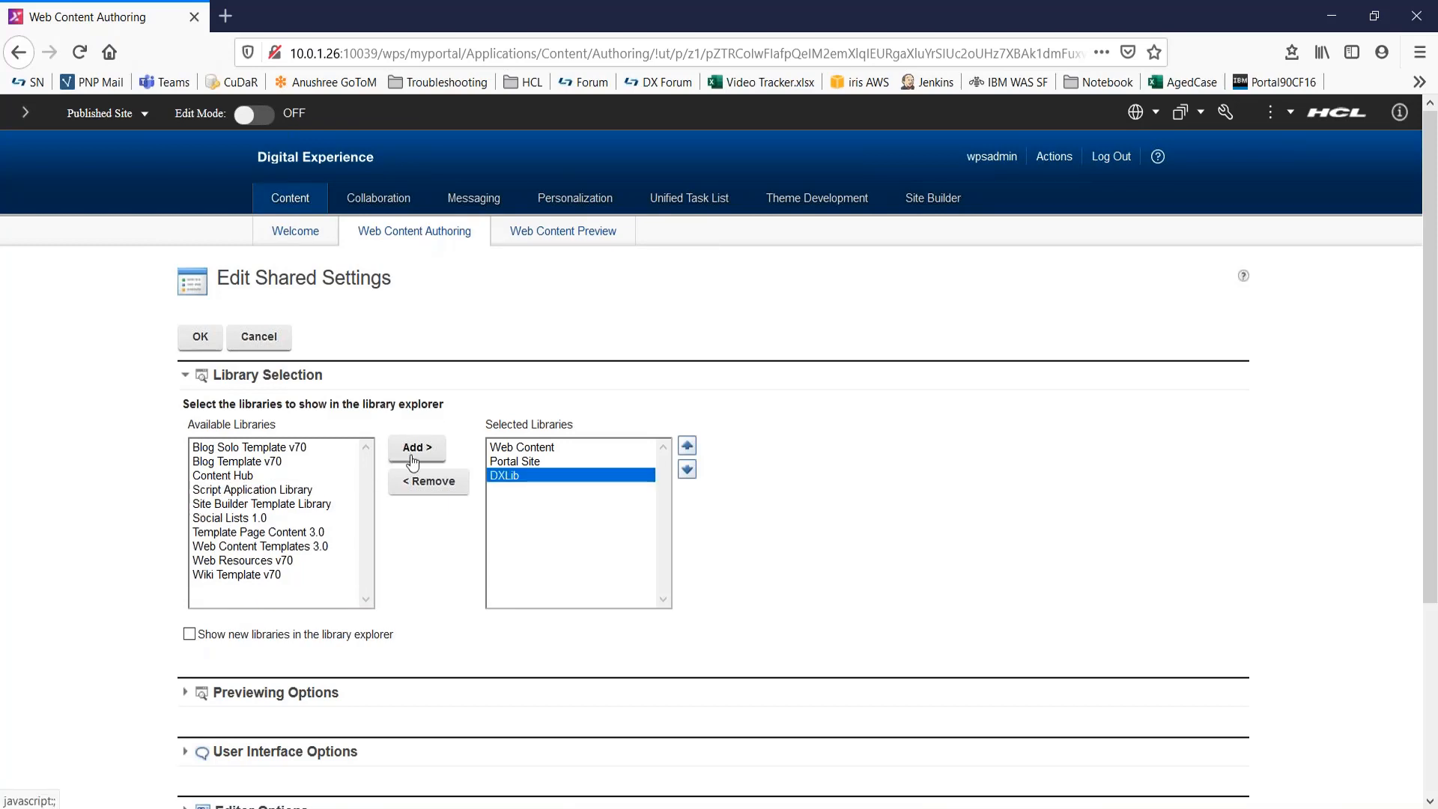
left_click(686, 445)
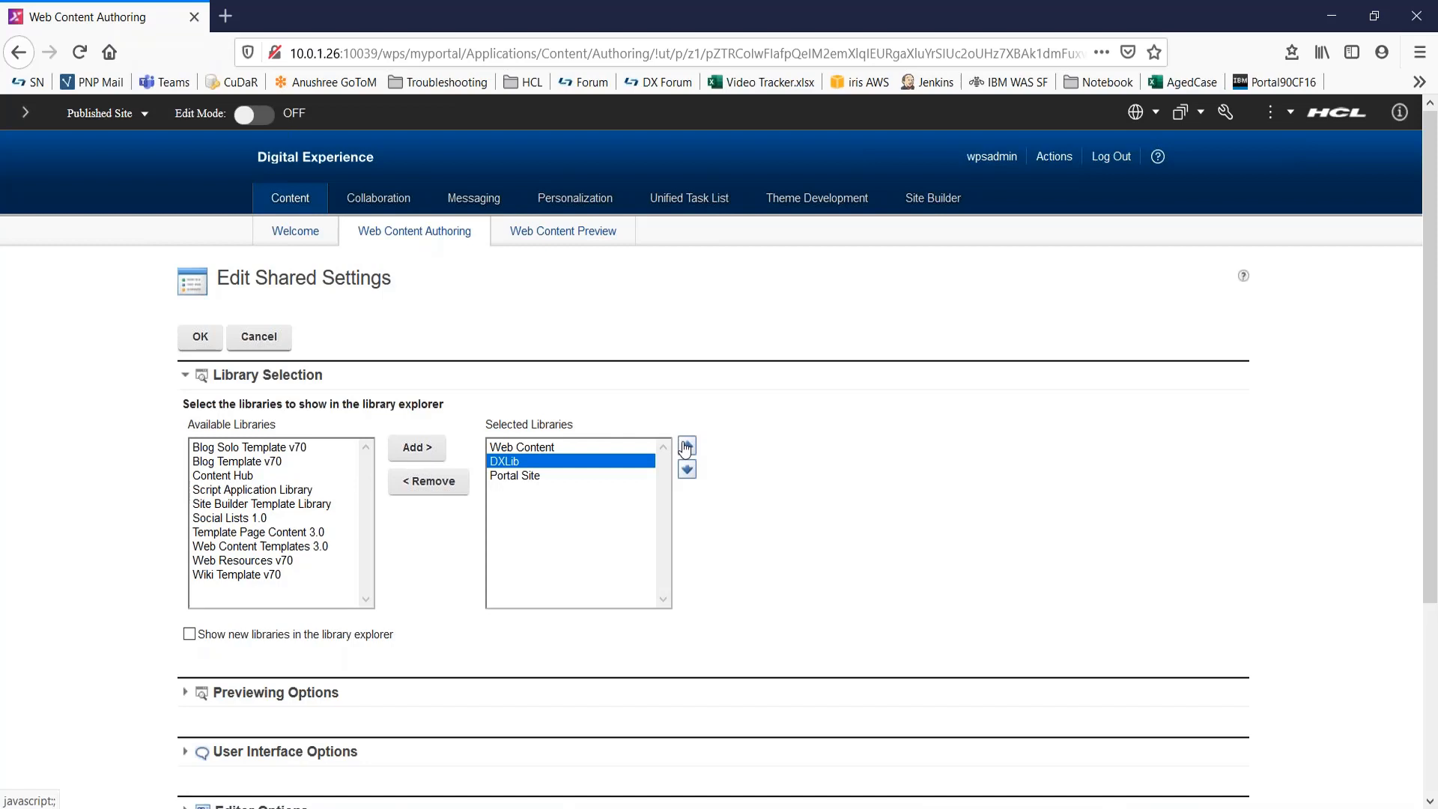
left_click(685, 445)
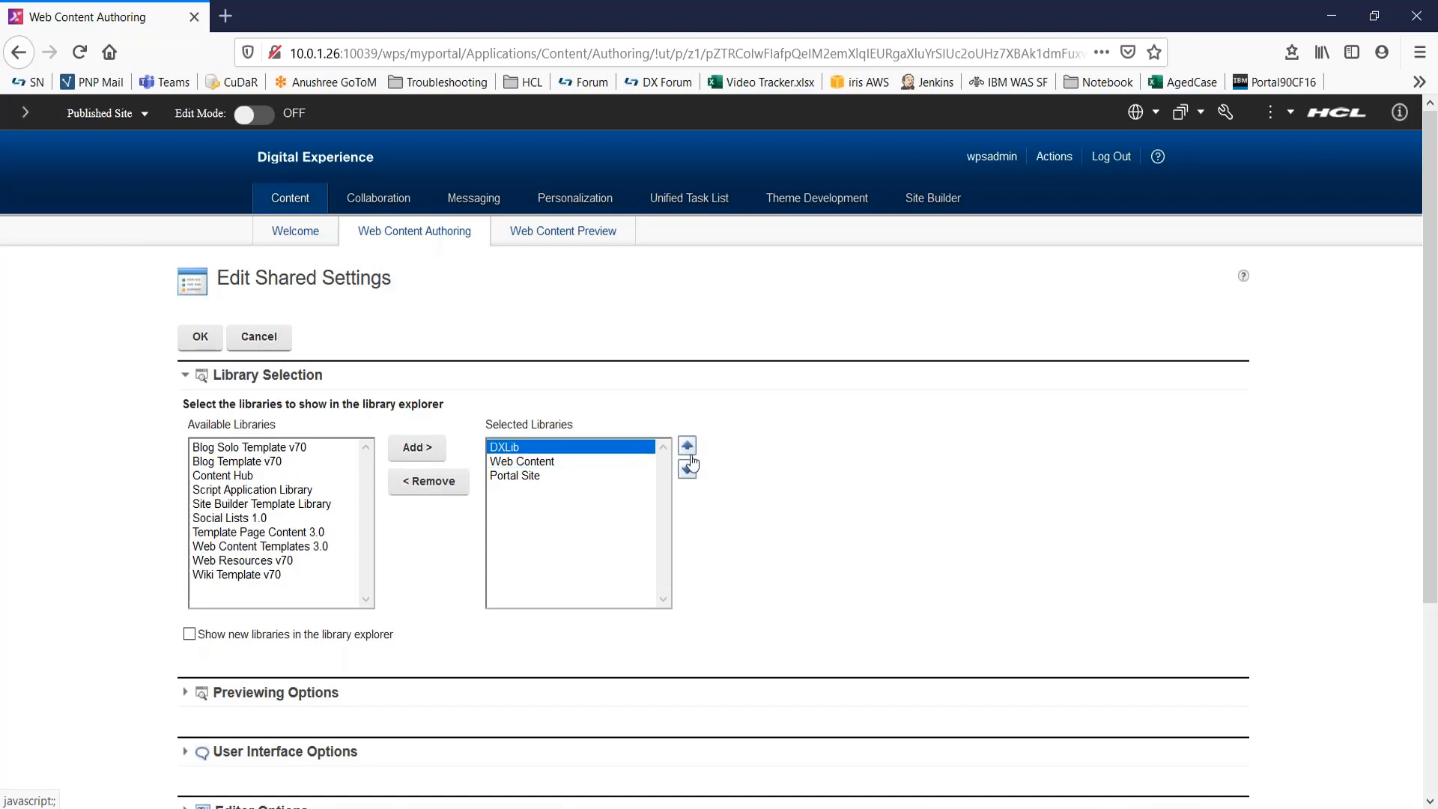
mouse_move(202, 421)
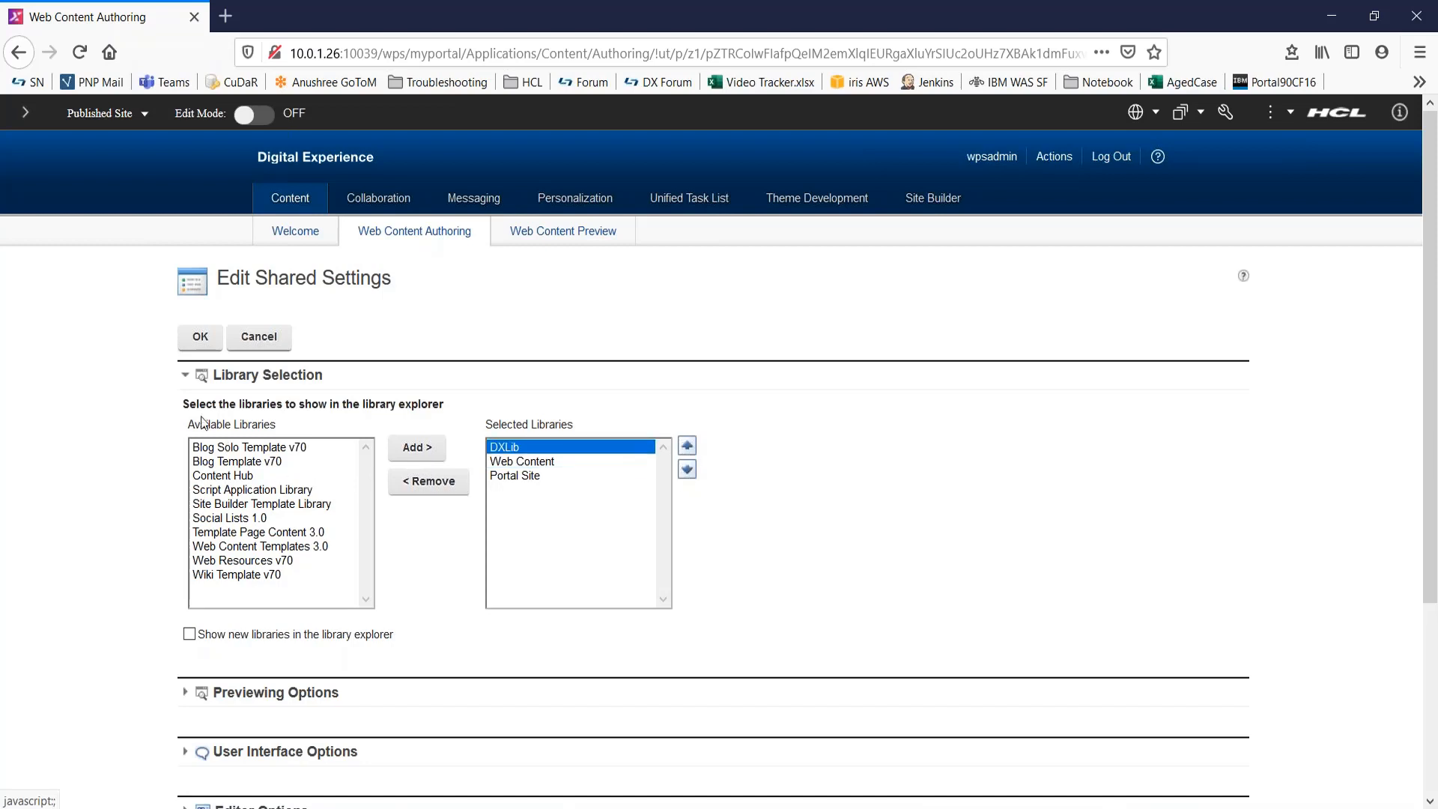
left_click(199, 336)
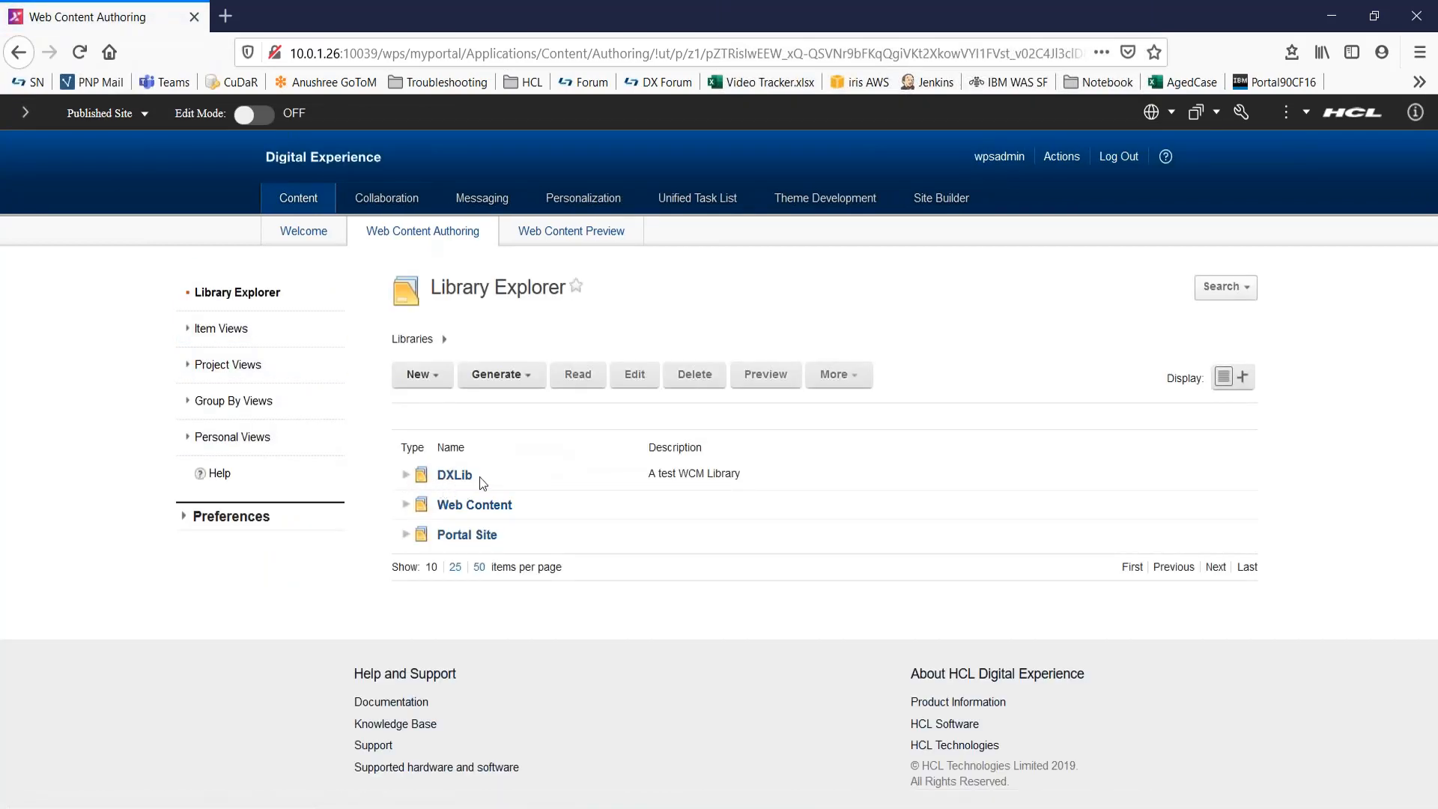
mouse_move(500, 481)
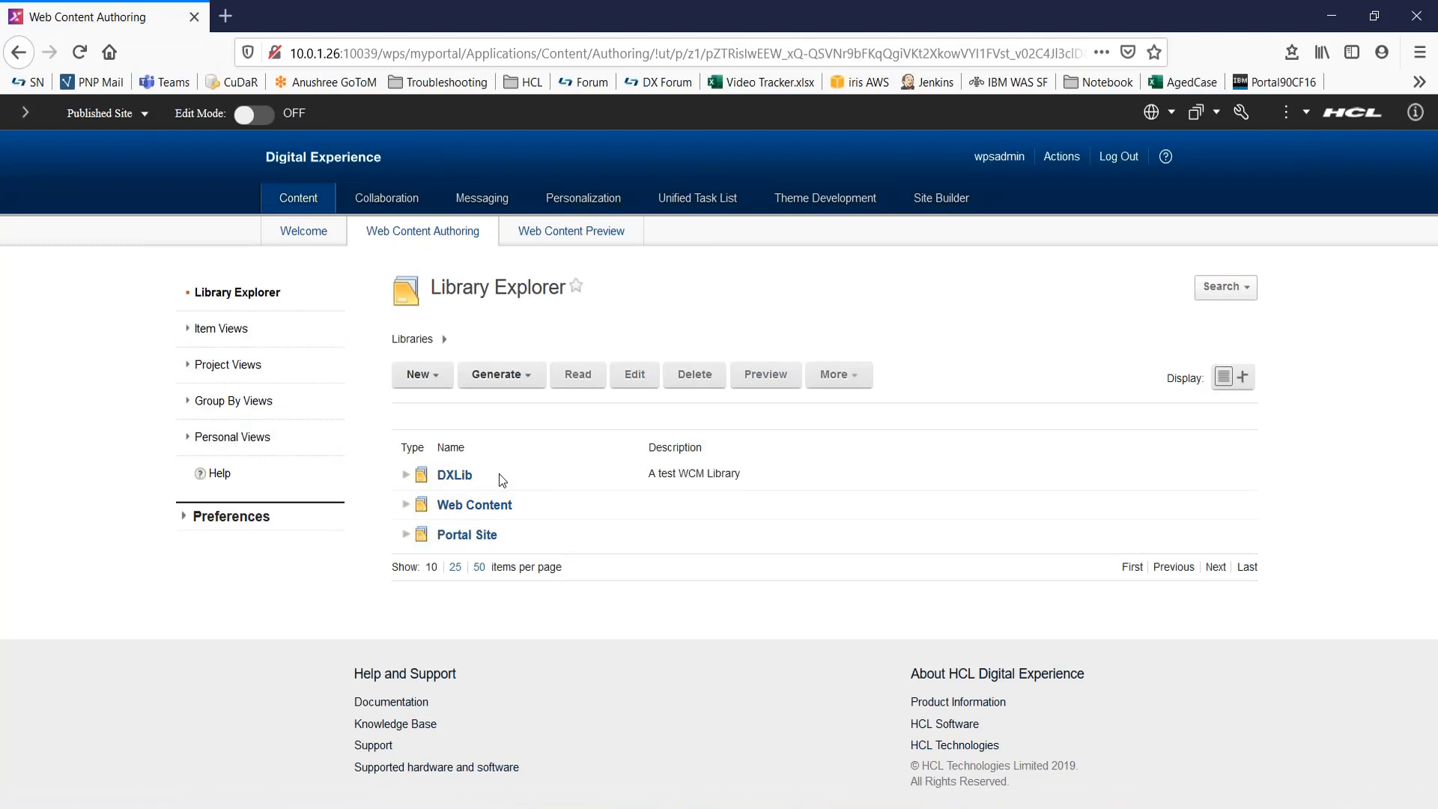
mouse_move(493, 471)
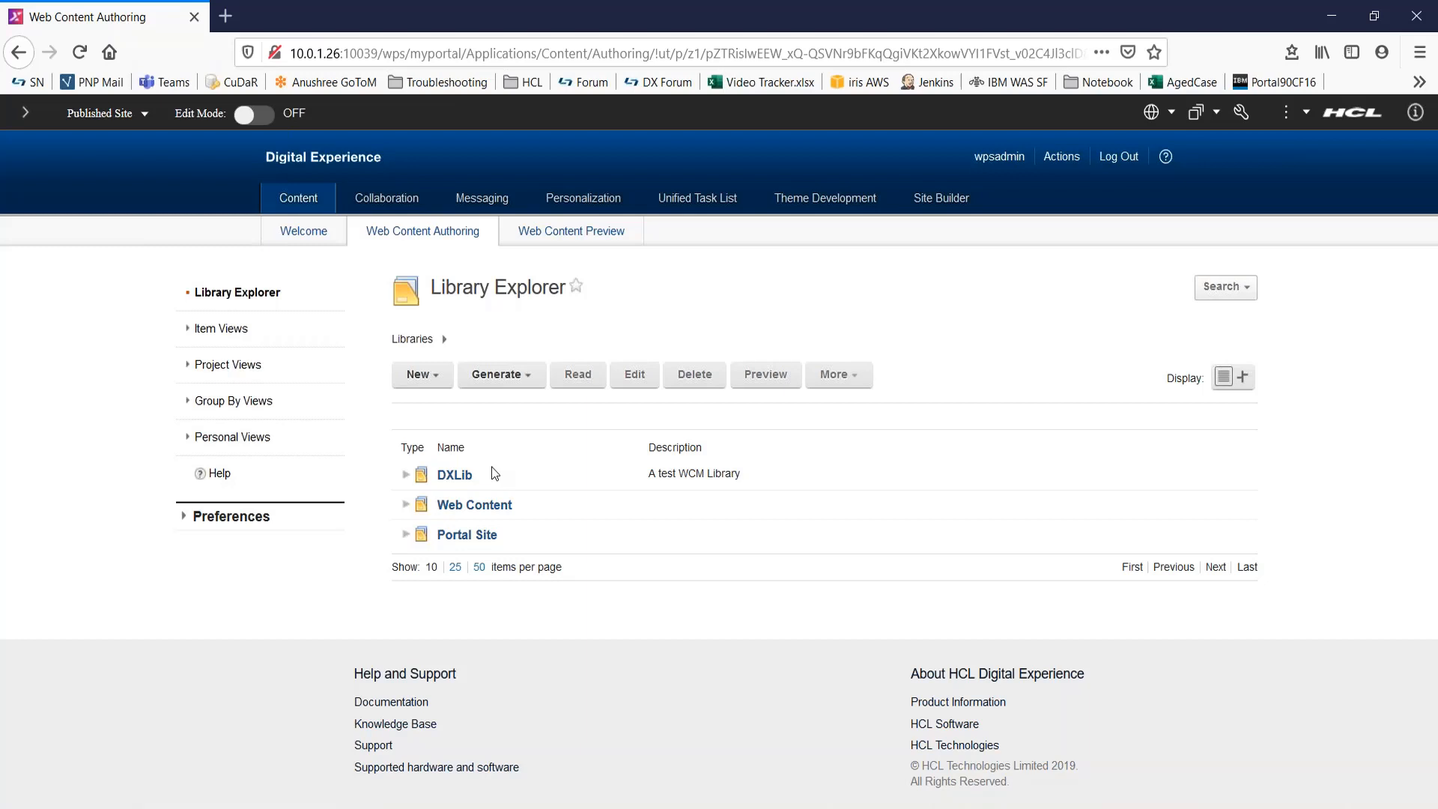
mouse_move(365, 557)
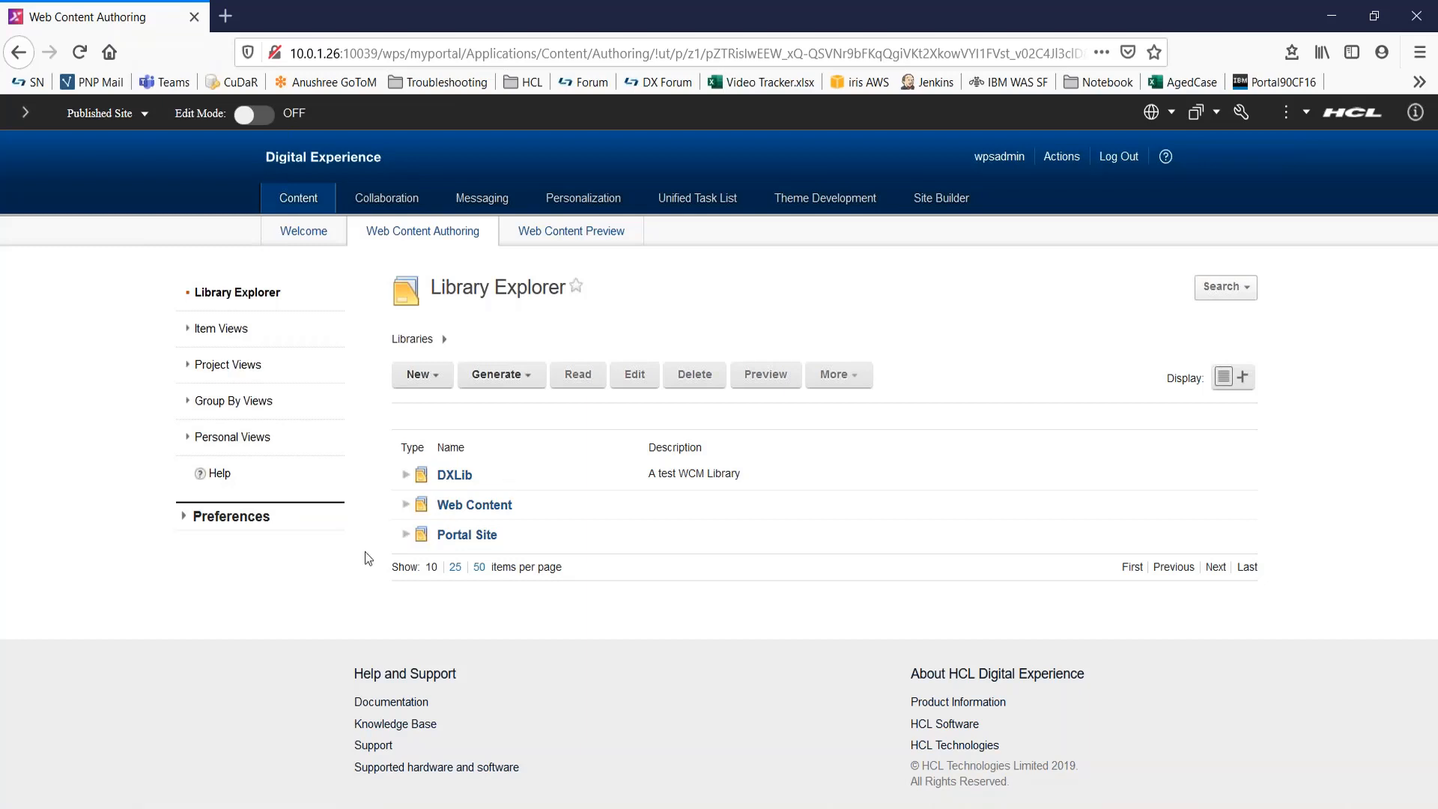
mouse_move(552, 475)
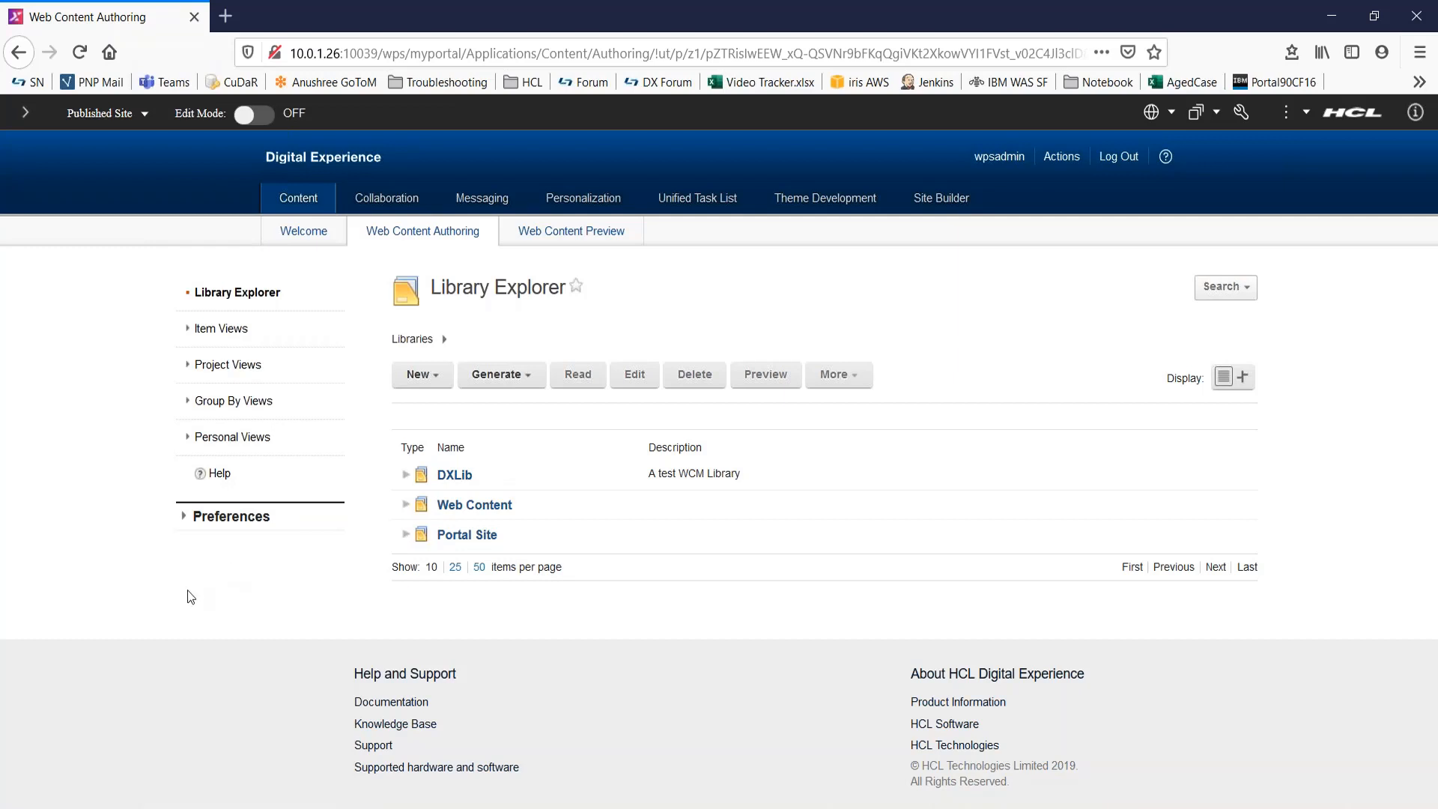
mouse_move(490, 523)
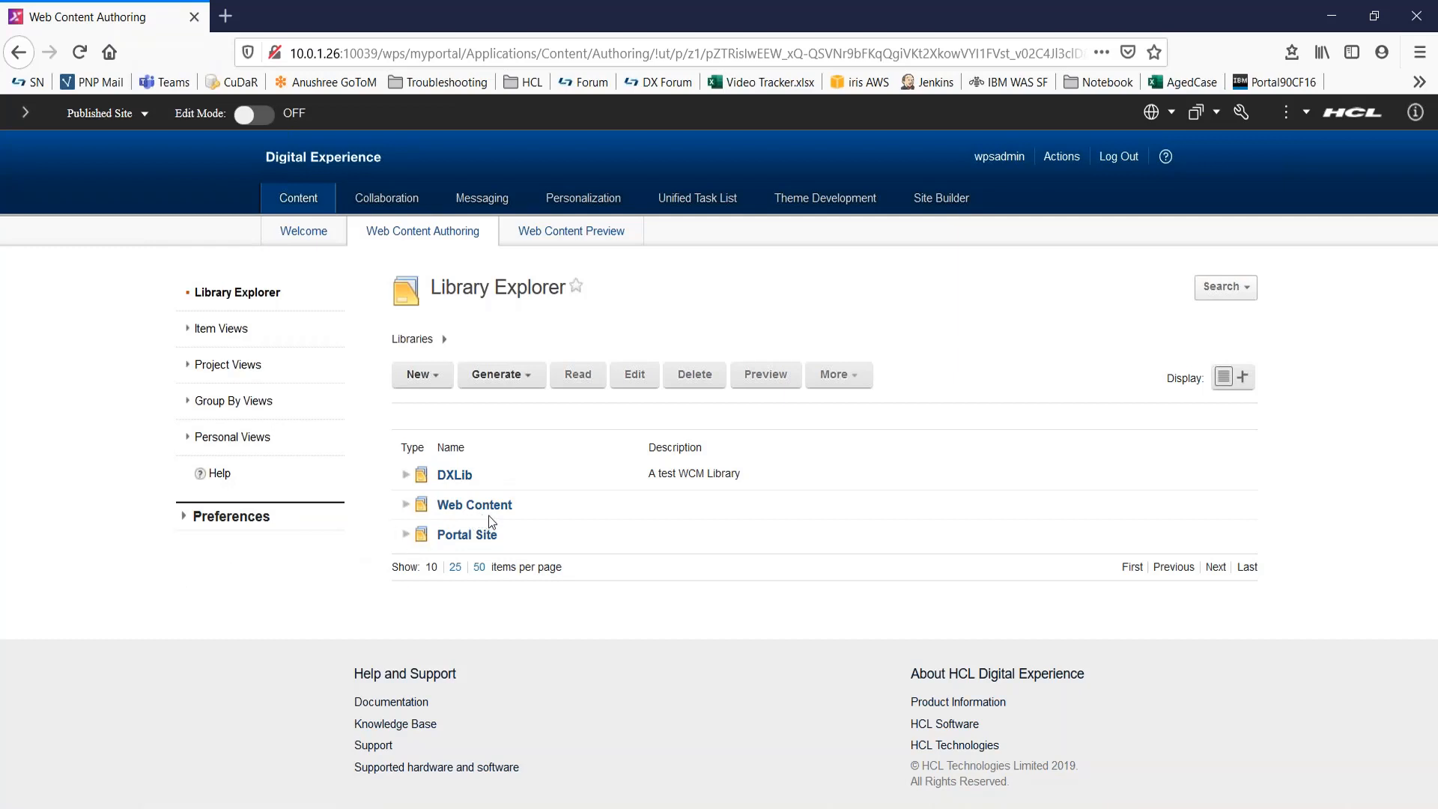